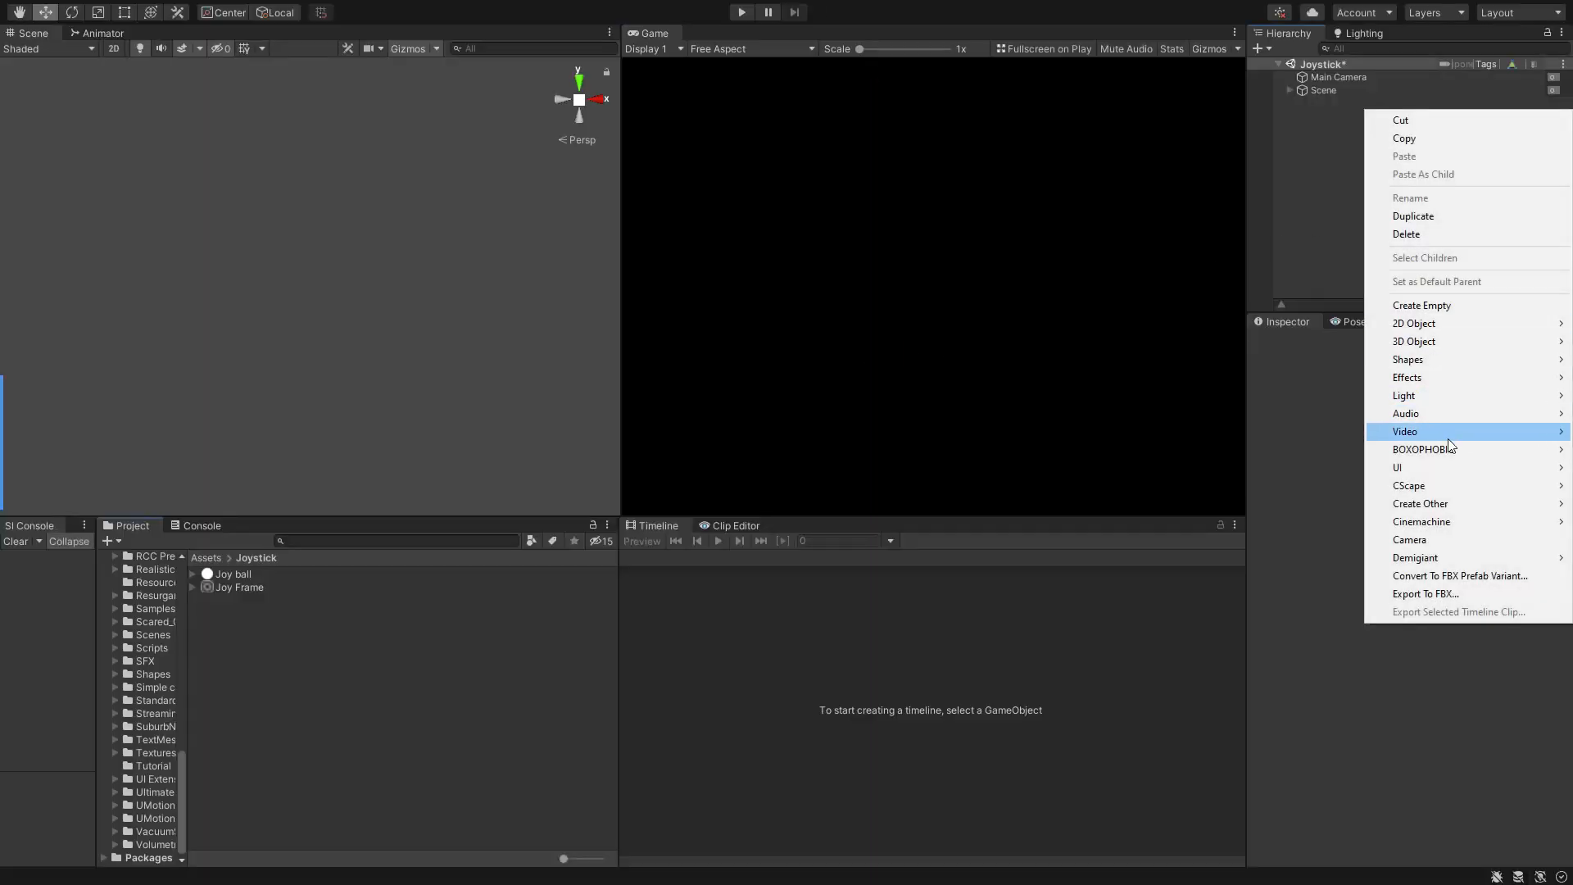
- Add a UI Canvas with an empty 'Joystick' object holding a 'Frame' image
left_click(1396, 467)
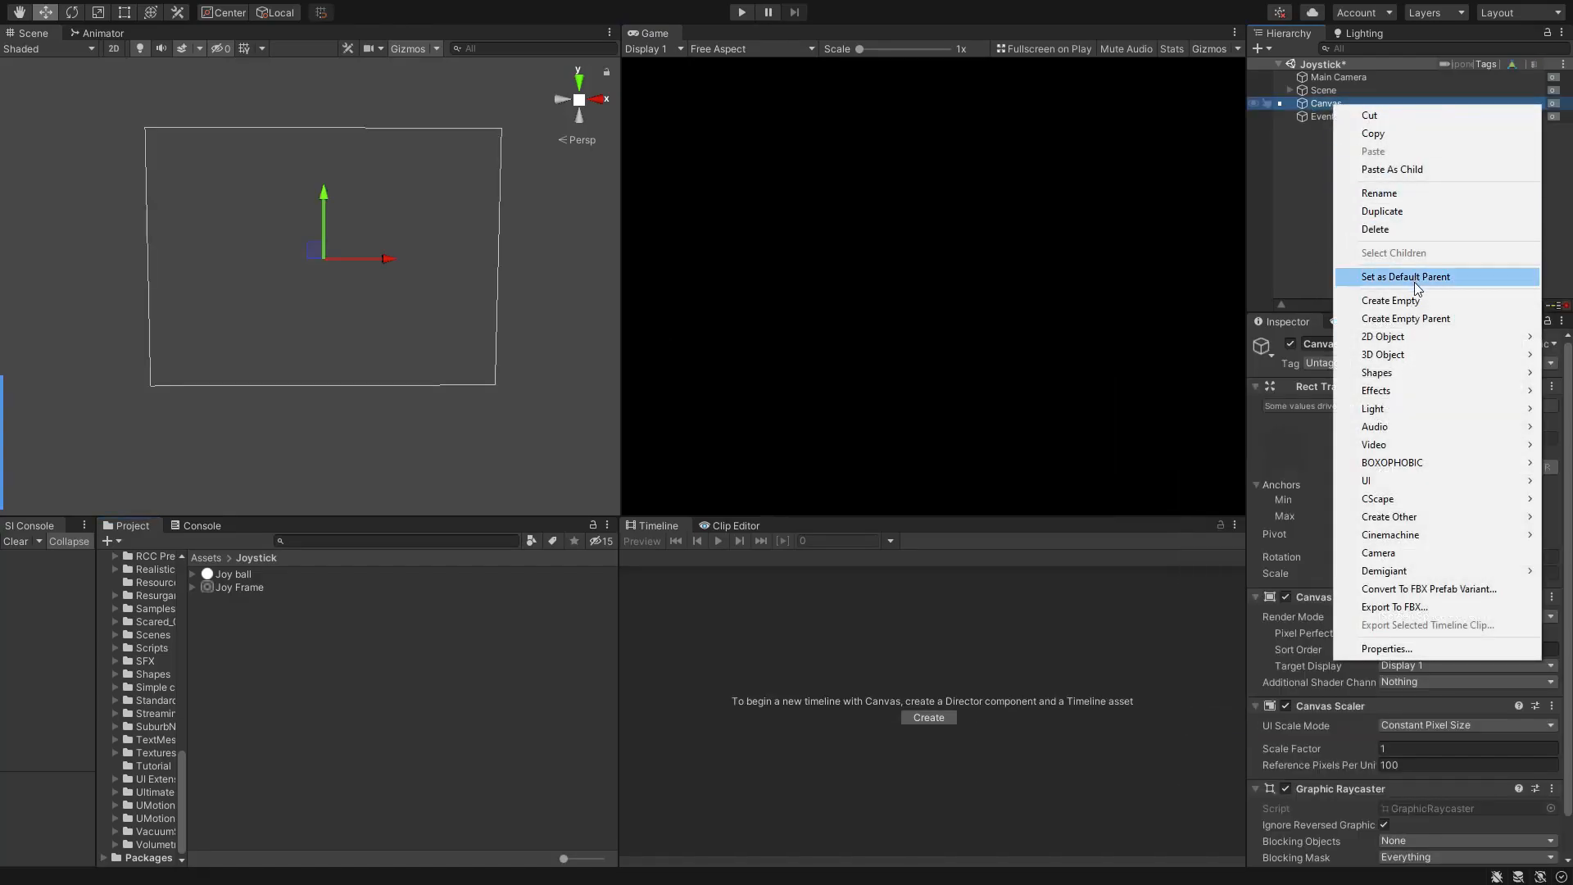
left_click(1388, 300)
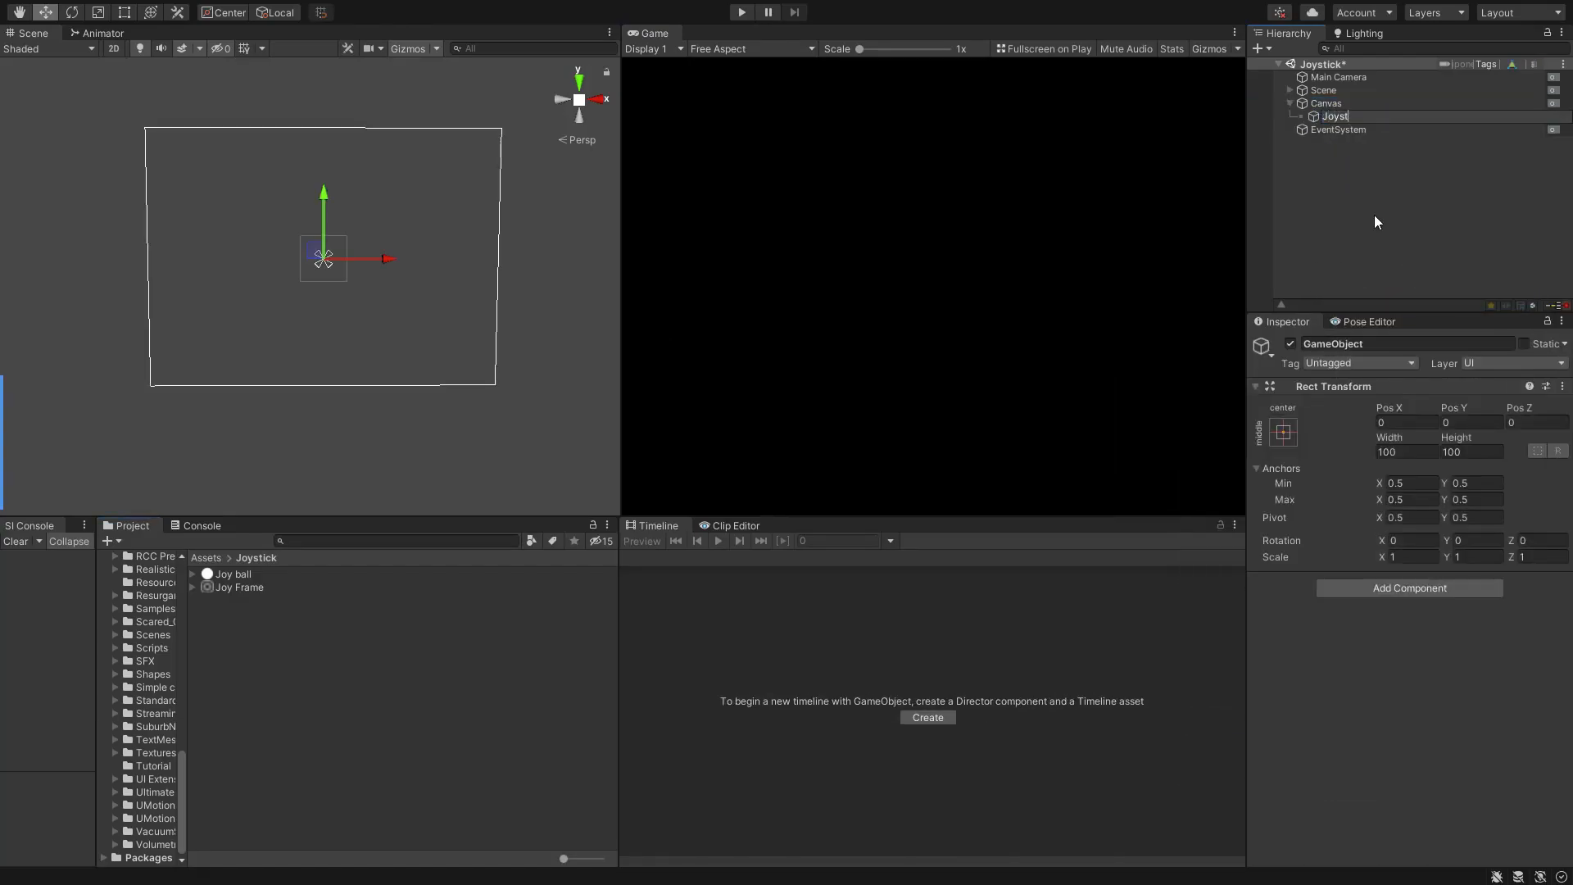
right_click(1339, 115)
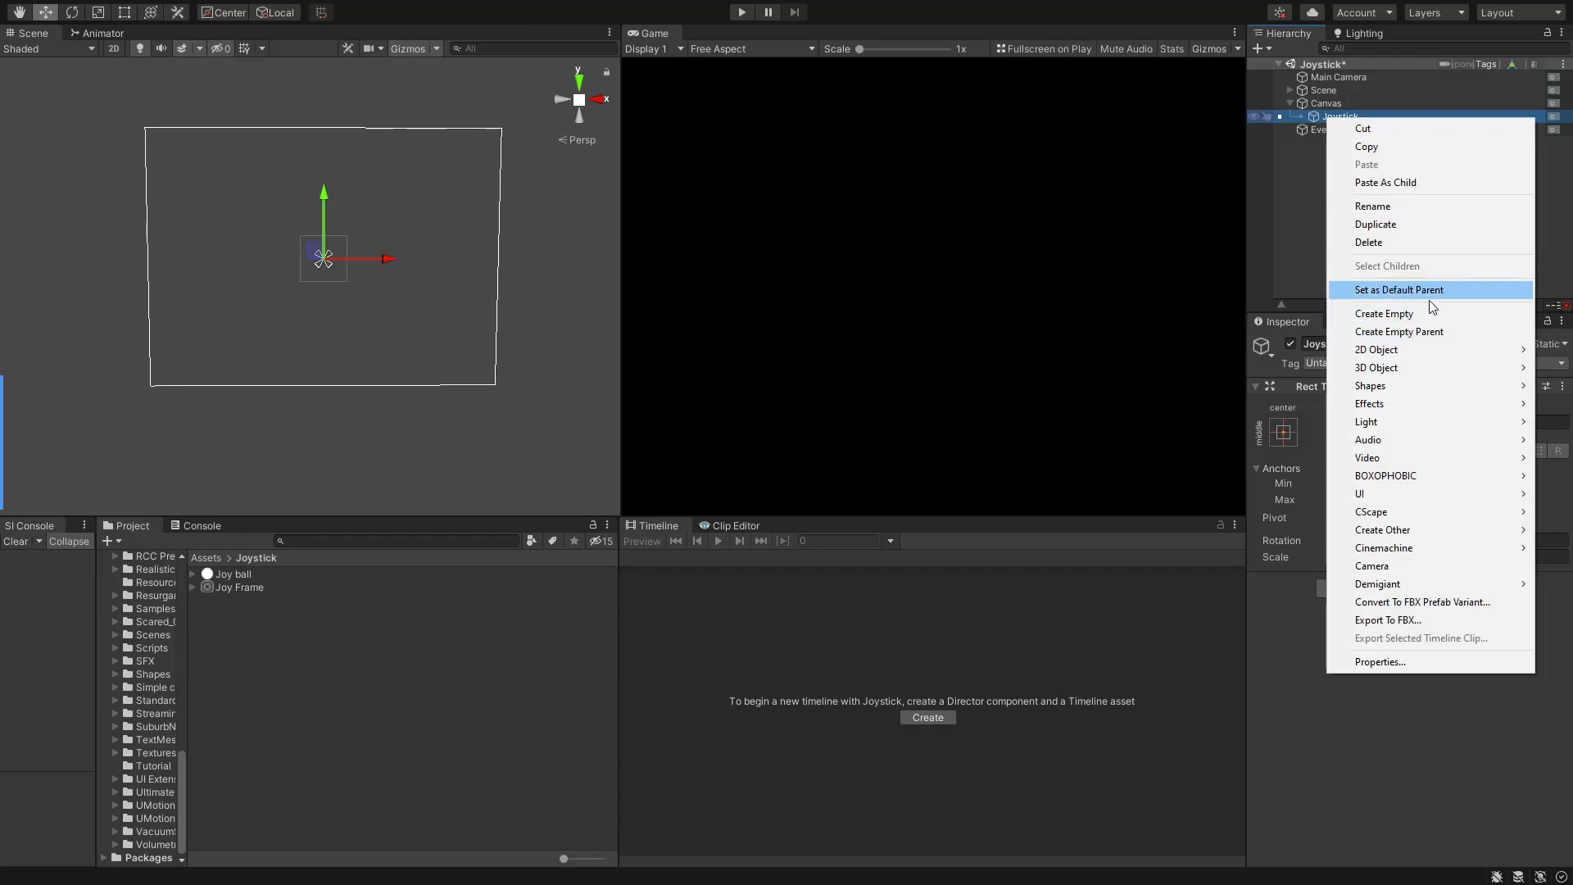
left_click(1360, 493)
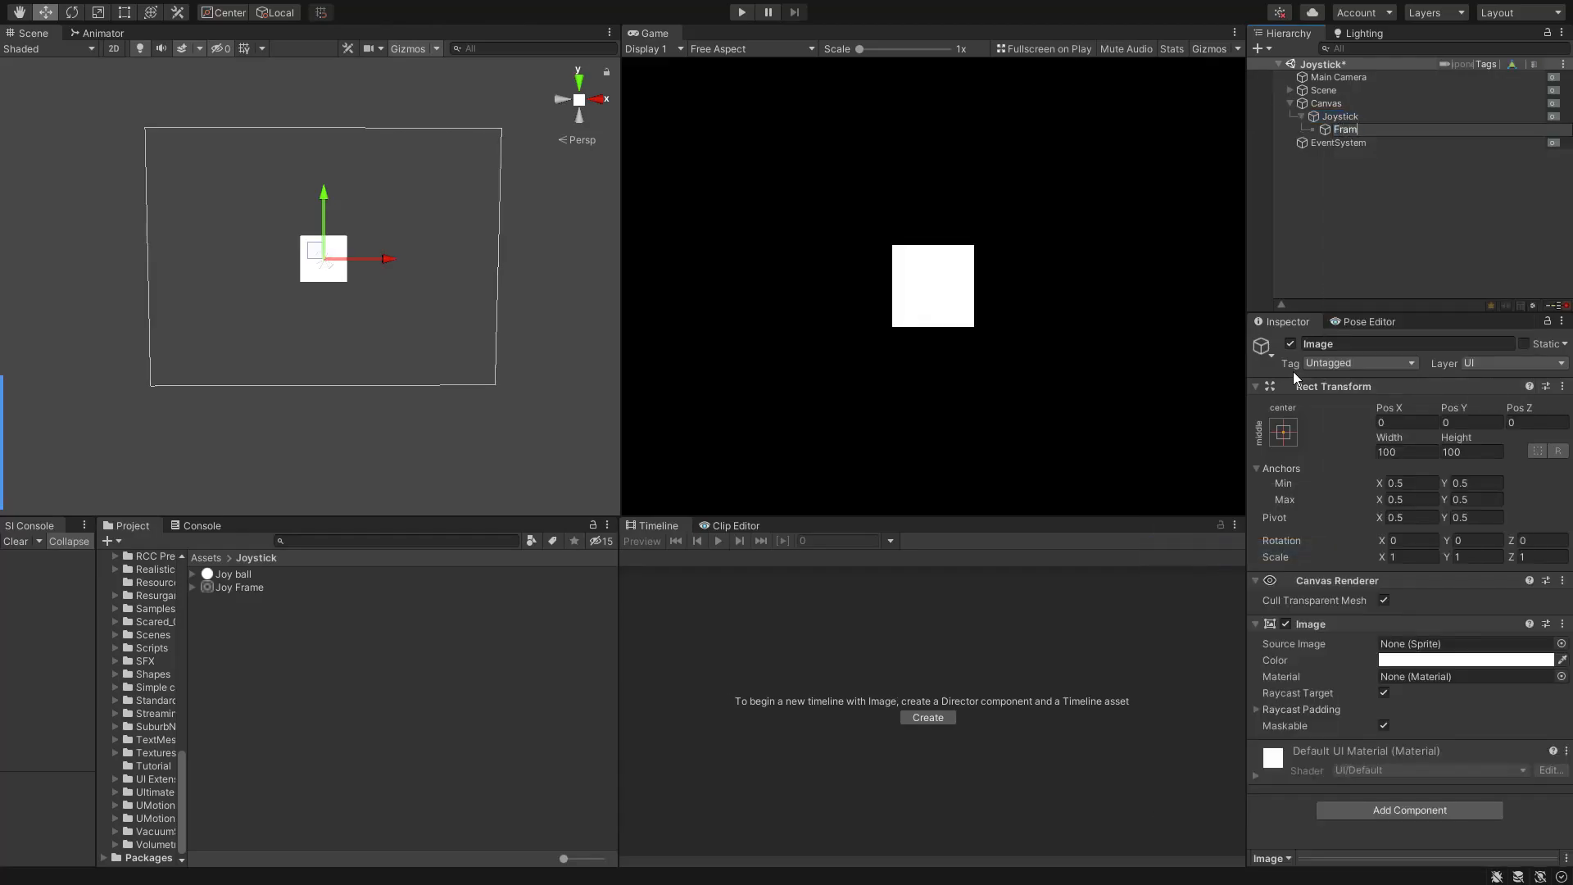
- Add a 'Ball' image inside the Frame object
right_click(1343, 128)
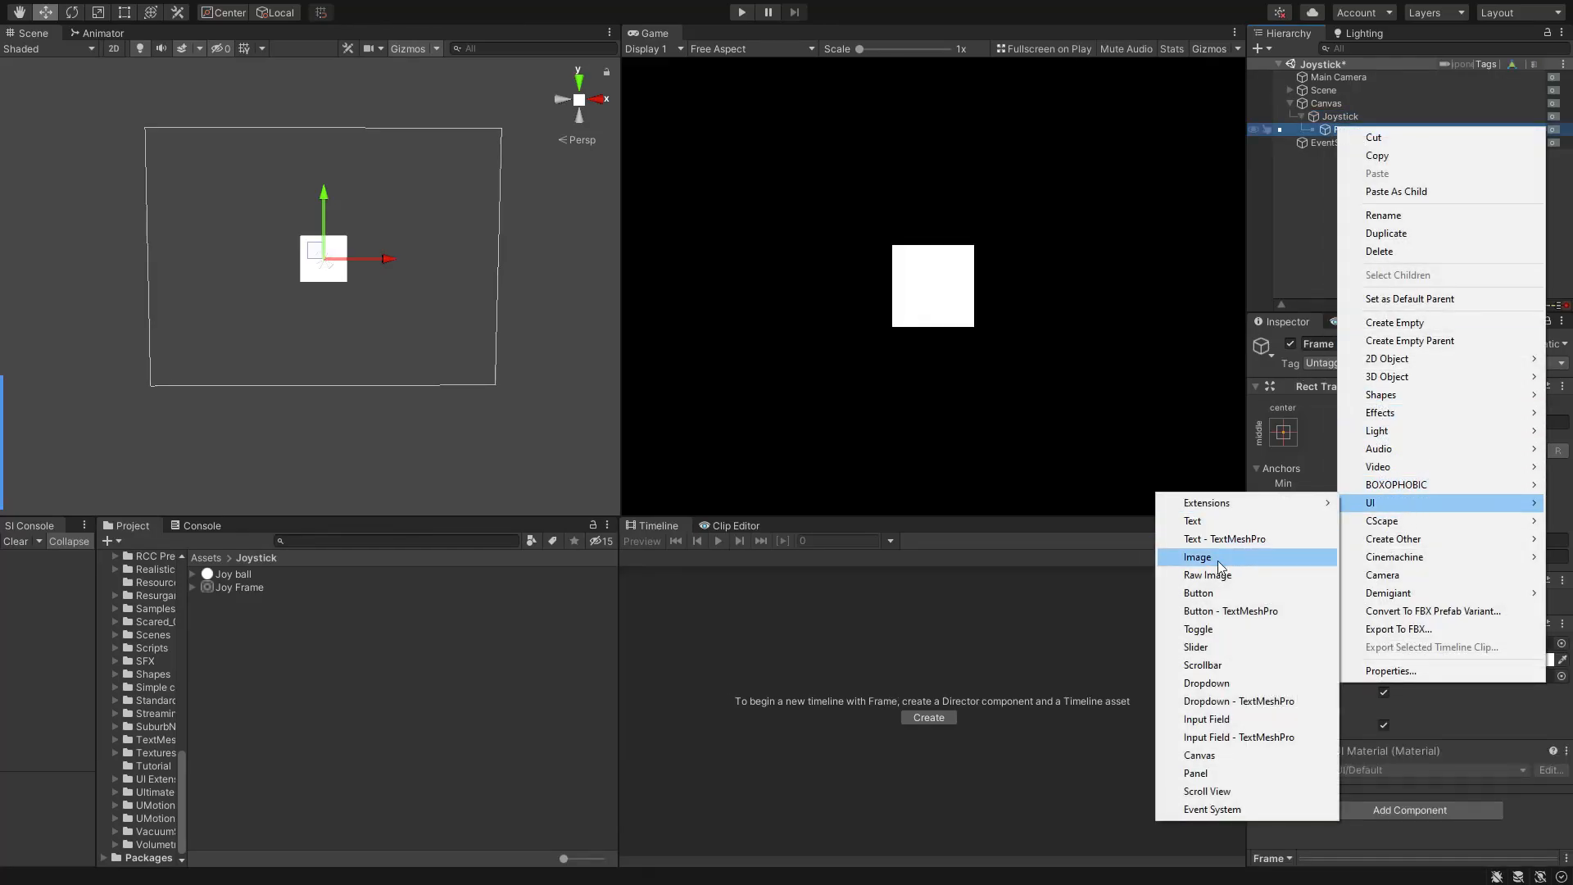
left_click(1196, 557)
type("250")
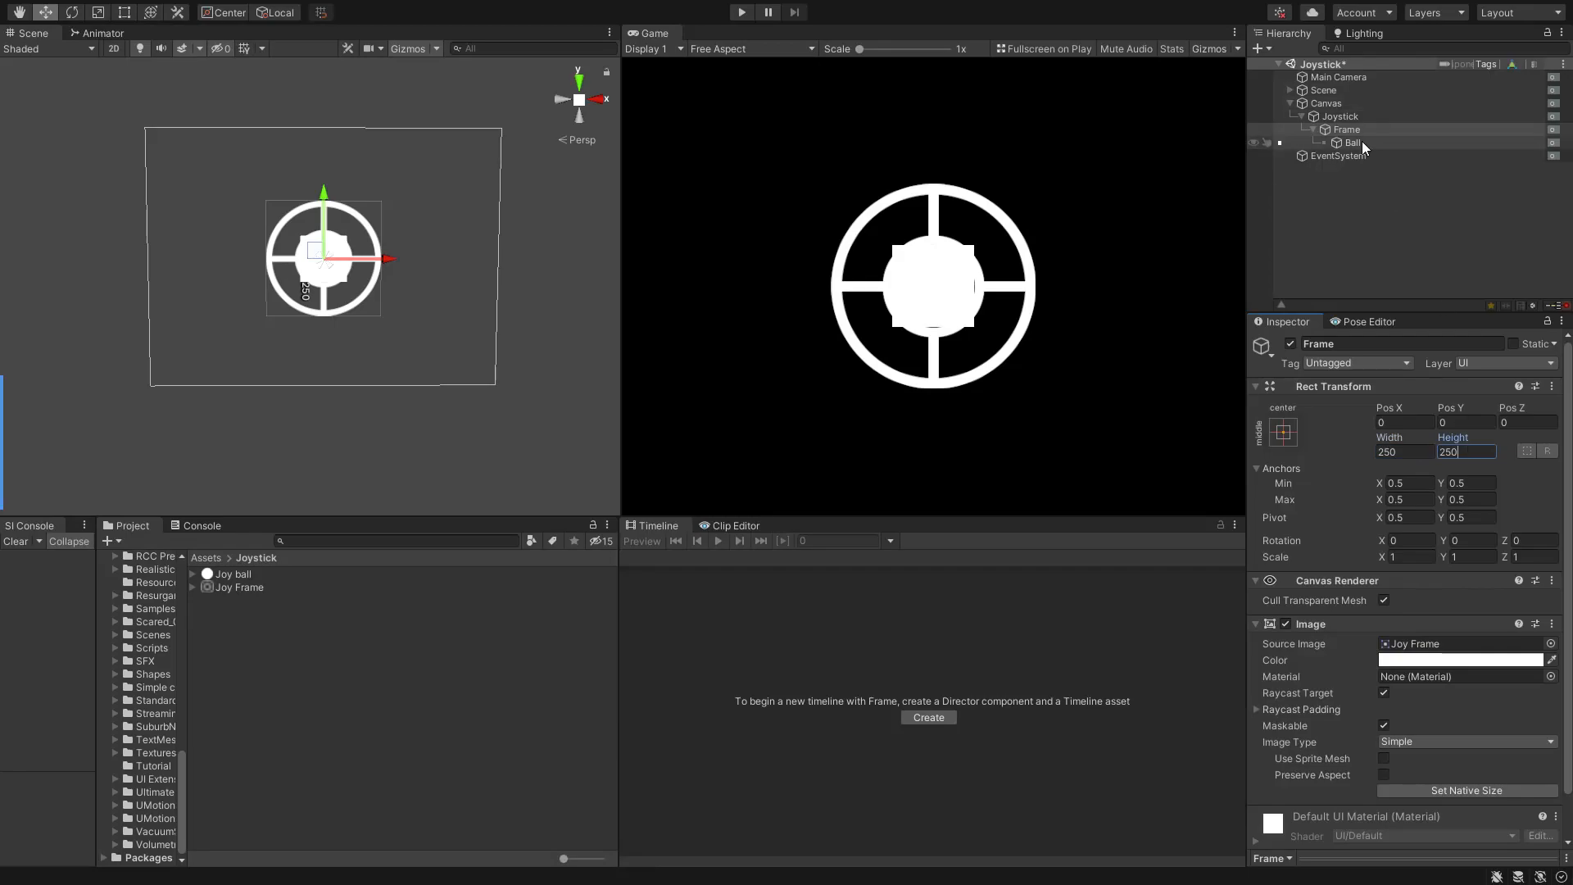
left_click(1349, 141)
type("Mobilejoystick")
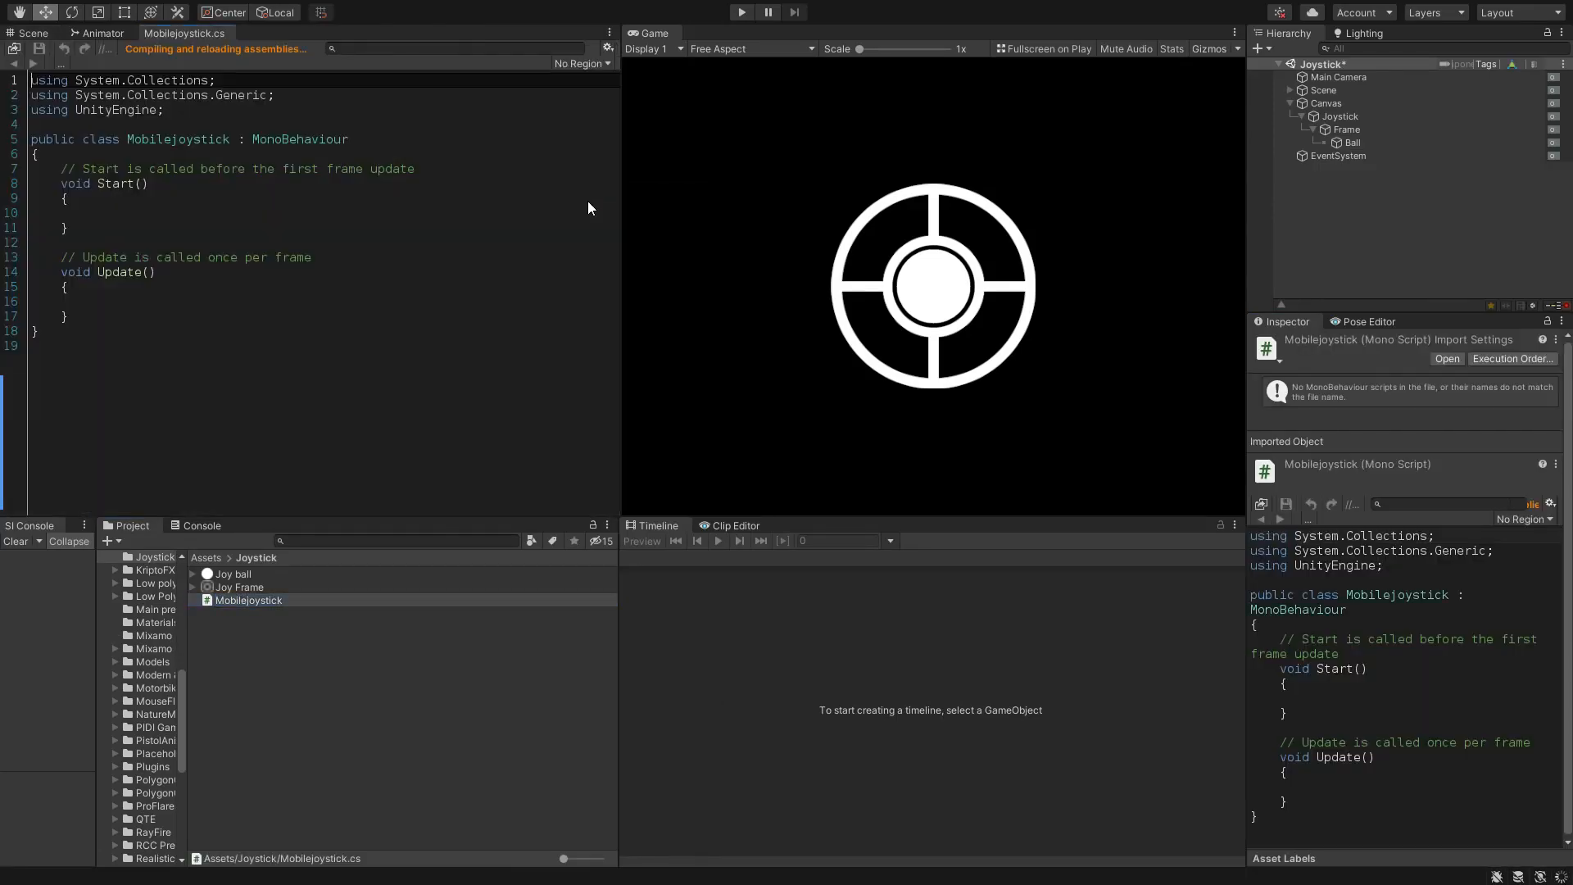
mouse_move(385, 239)
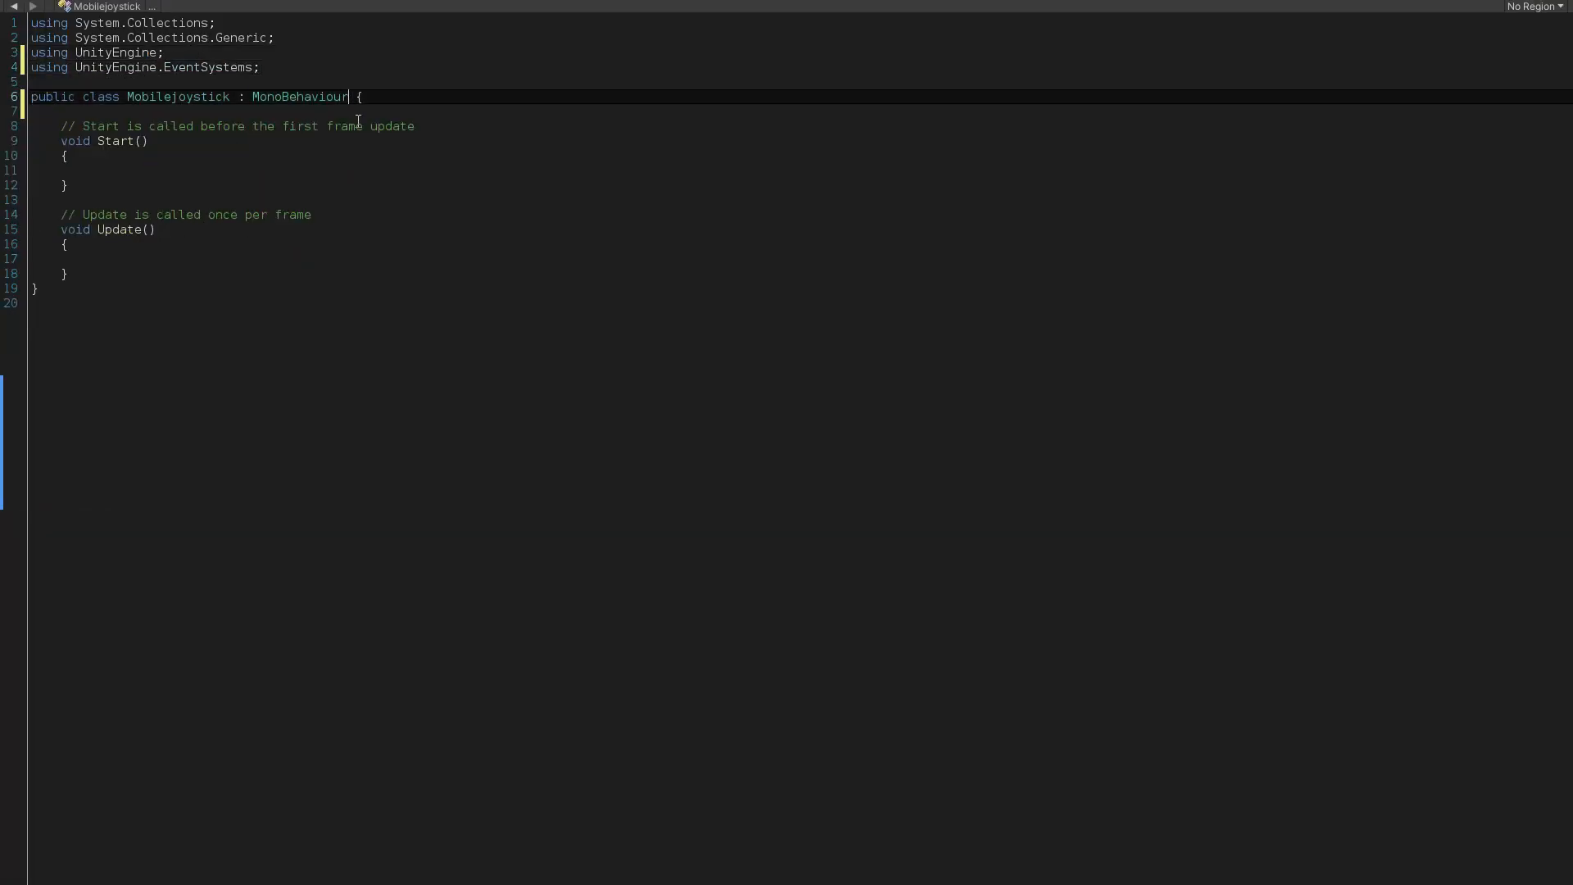
- Implement IPointerDownHandler, IPointerUpHandler and IDragHandler with their OnPointer methods in Mobilejoystick
type(", IPointerDownHandler,IPointerUpHandler,IDragHandler")
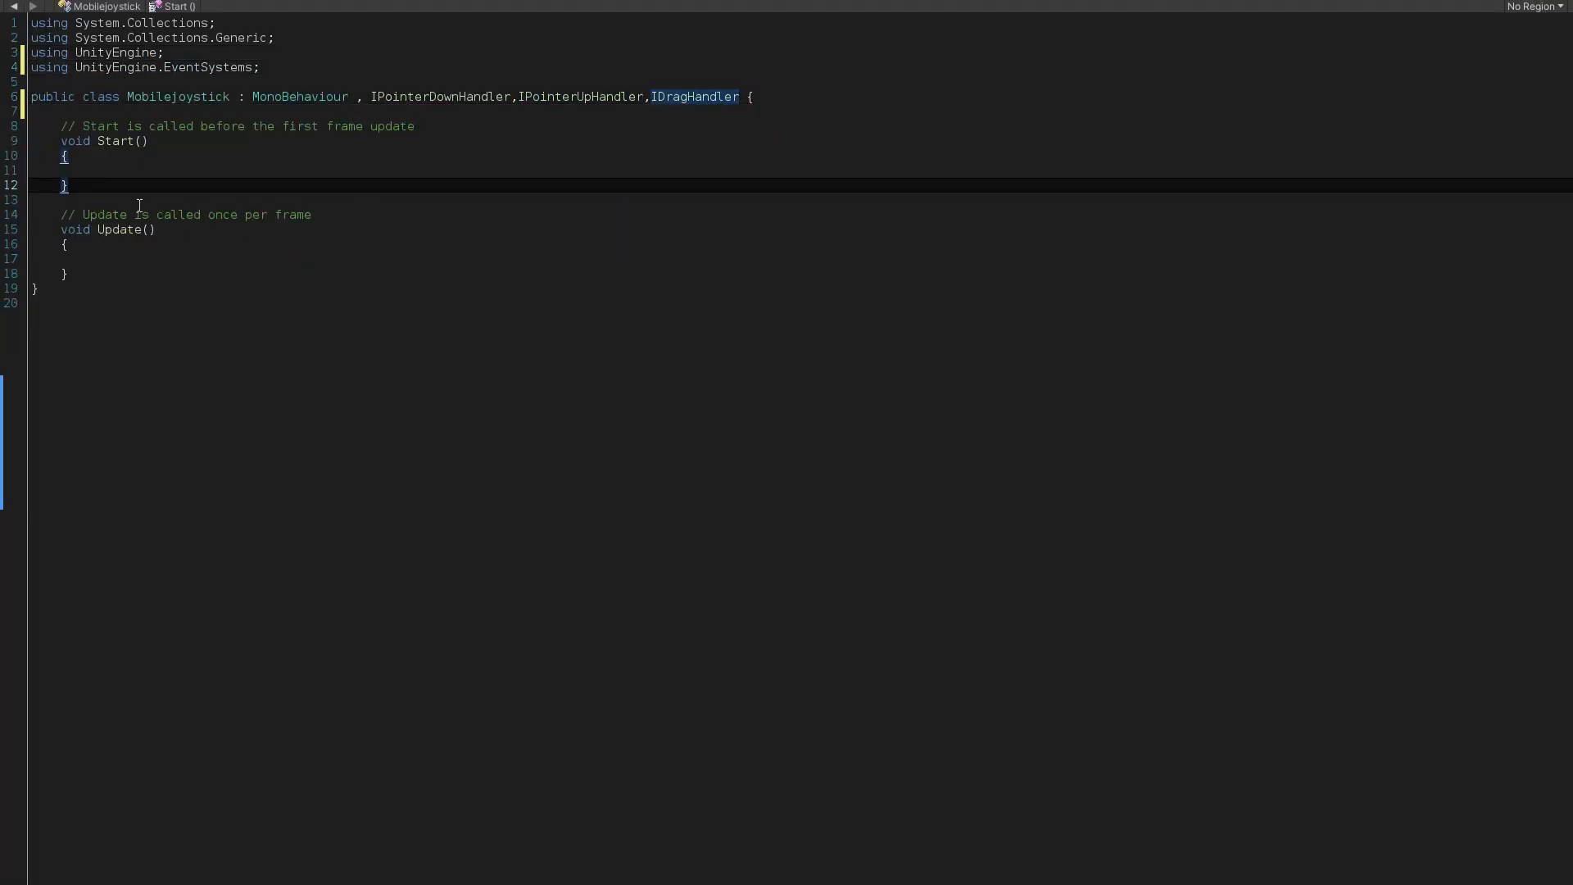
type("public void OnPointerDown(PointerEventData eventData) {")
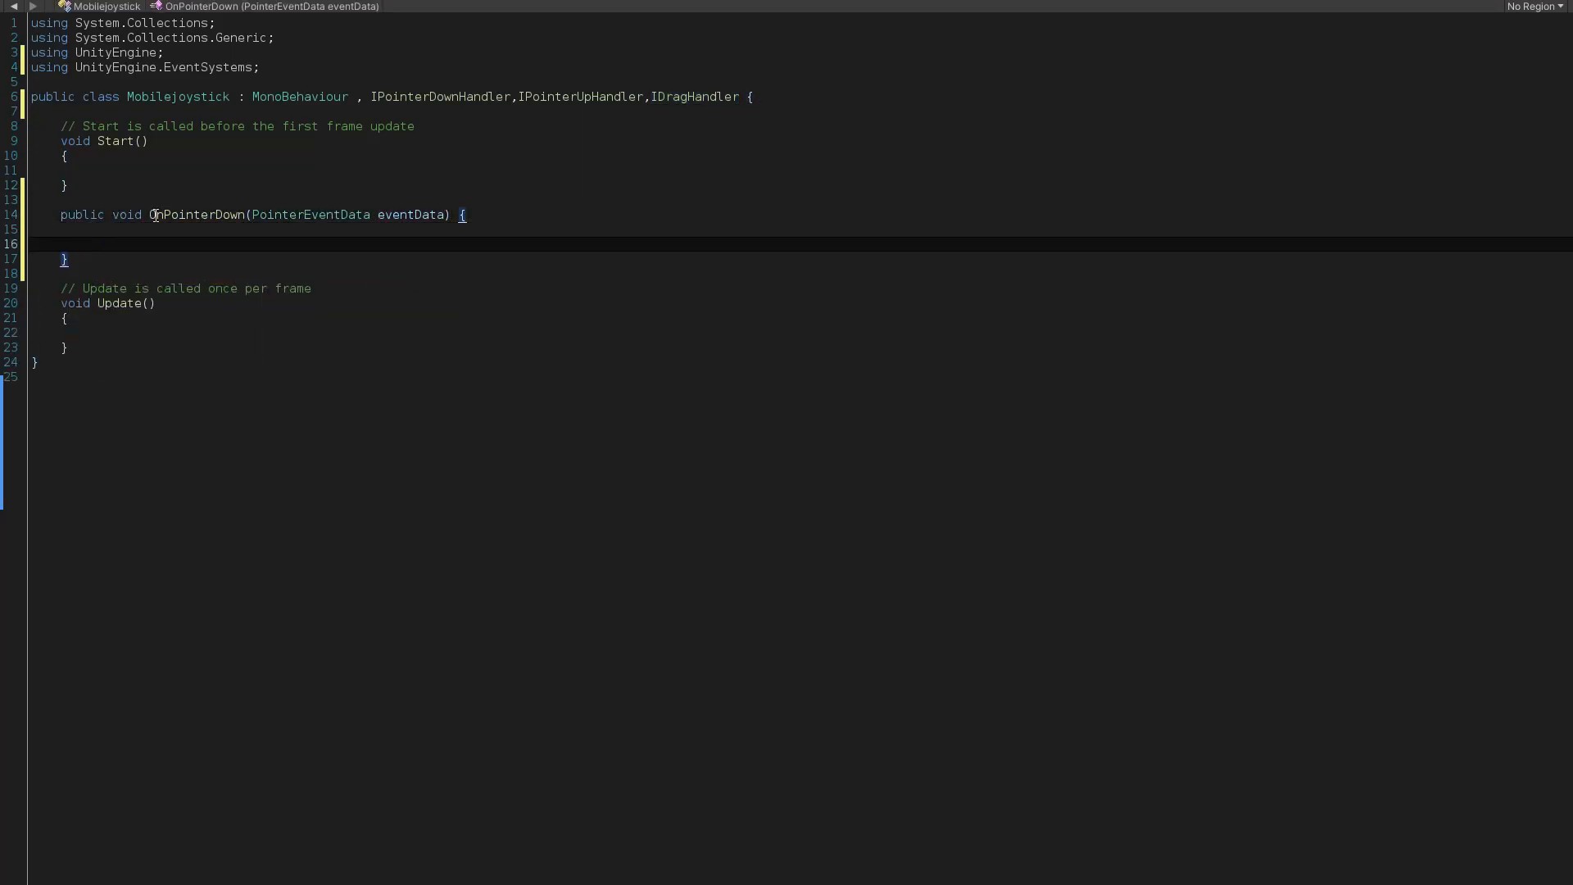
type("public void OnPointerUp(PointerEventData eventData) {")
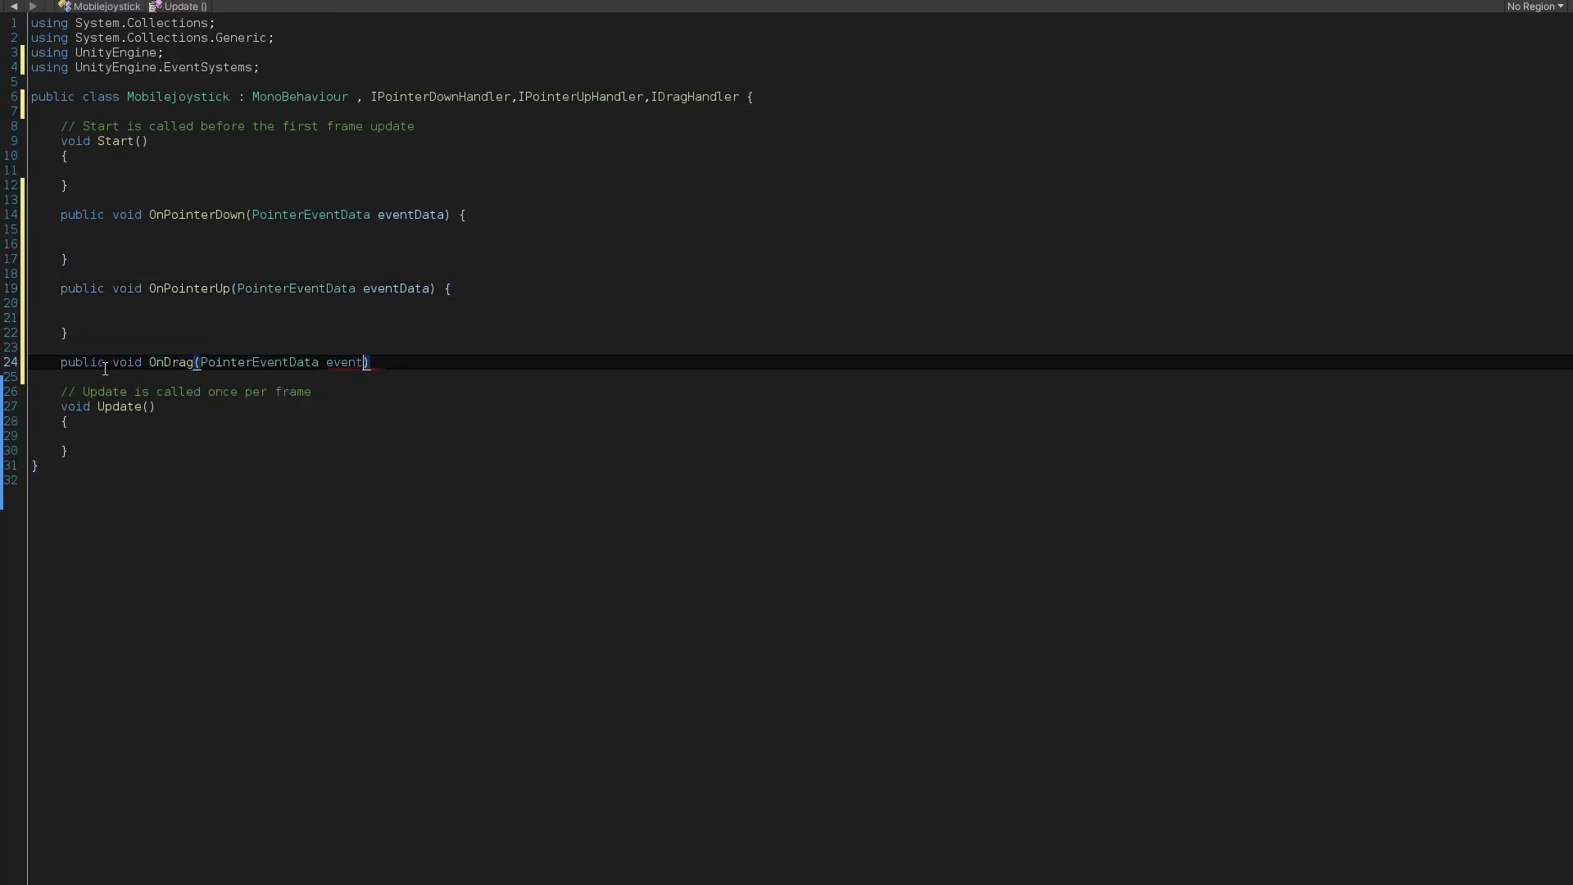
type("pub")
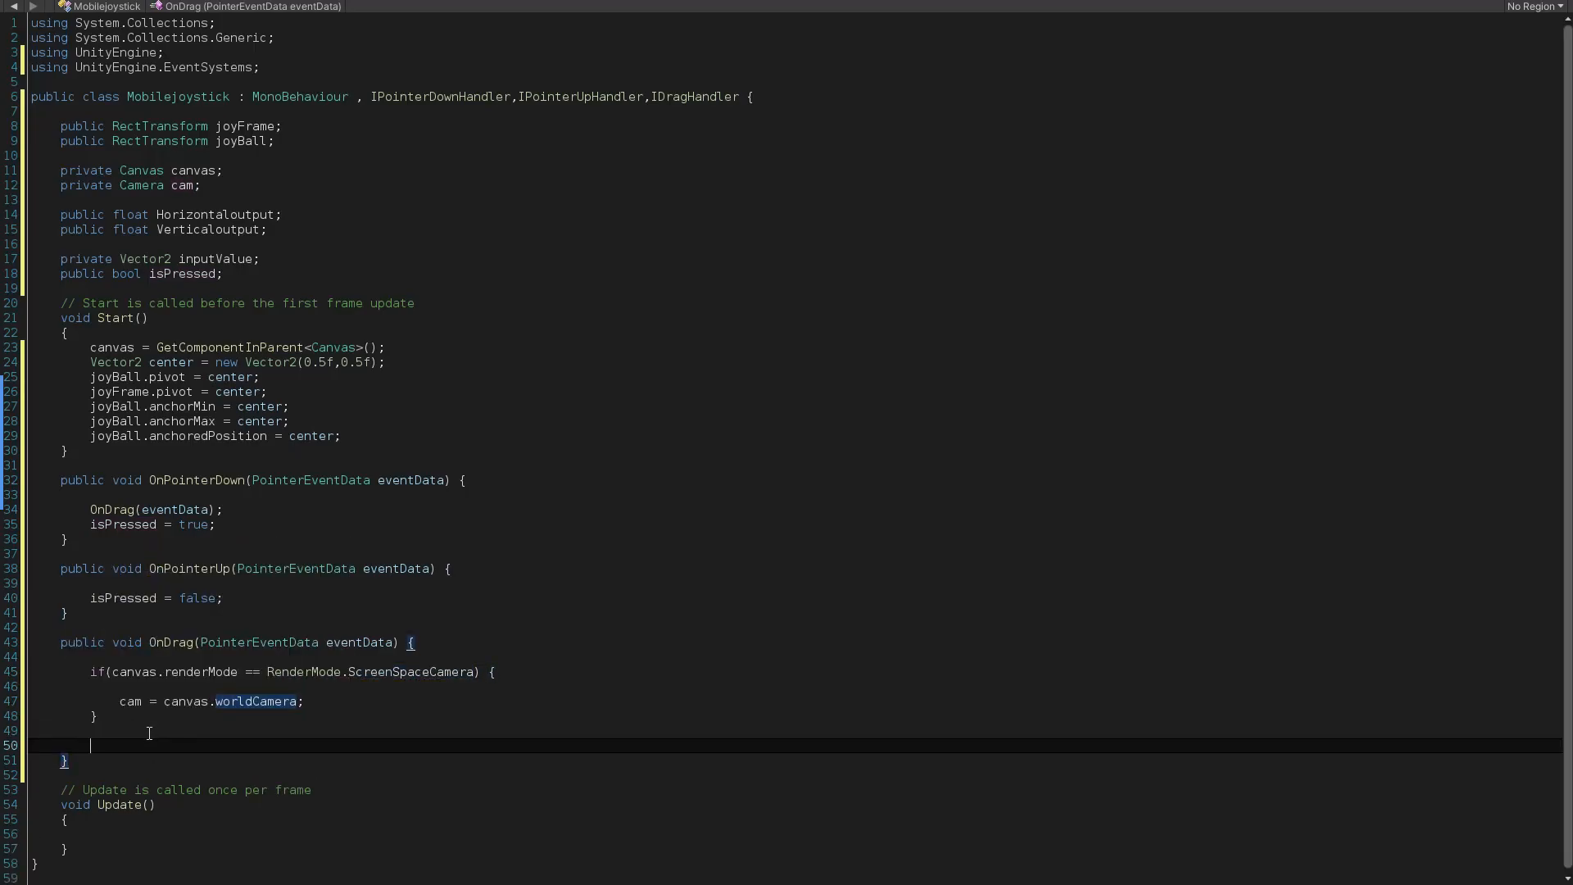
- Compute the drag position via RectTransformUtility.WorldToScreenPoint and normalise inputValue when its magnitude exceeds 1
type("Vector2 position = RectTransformUtility.worldToScreenPoint(cam,joyFrame.position);")
type("if(inputValue.magnitude > 1) {")
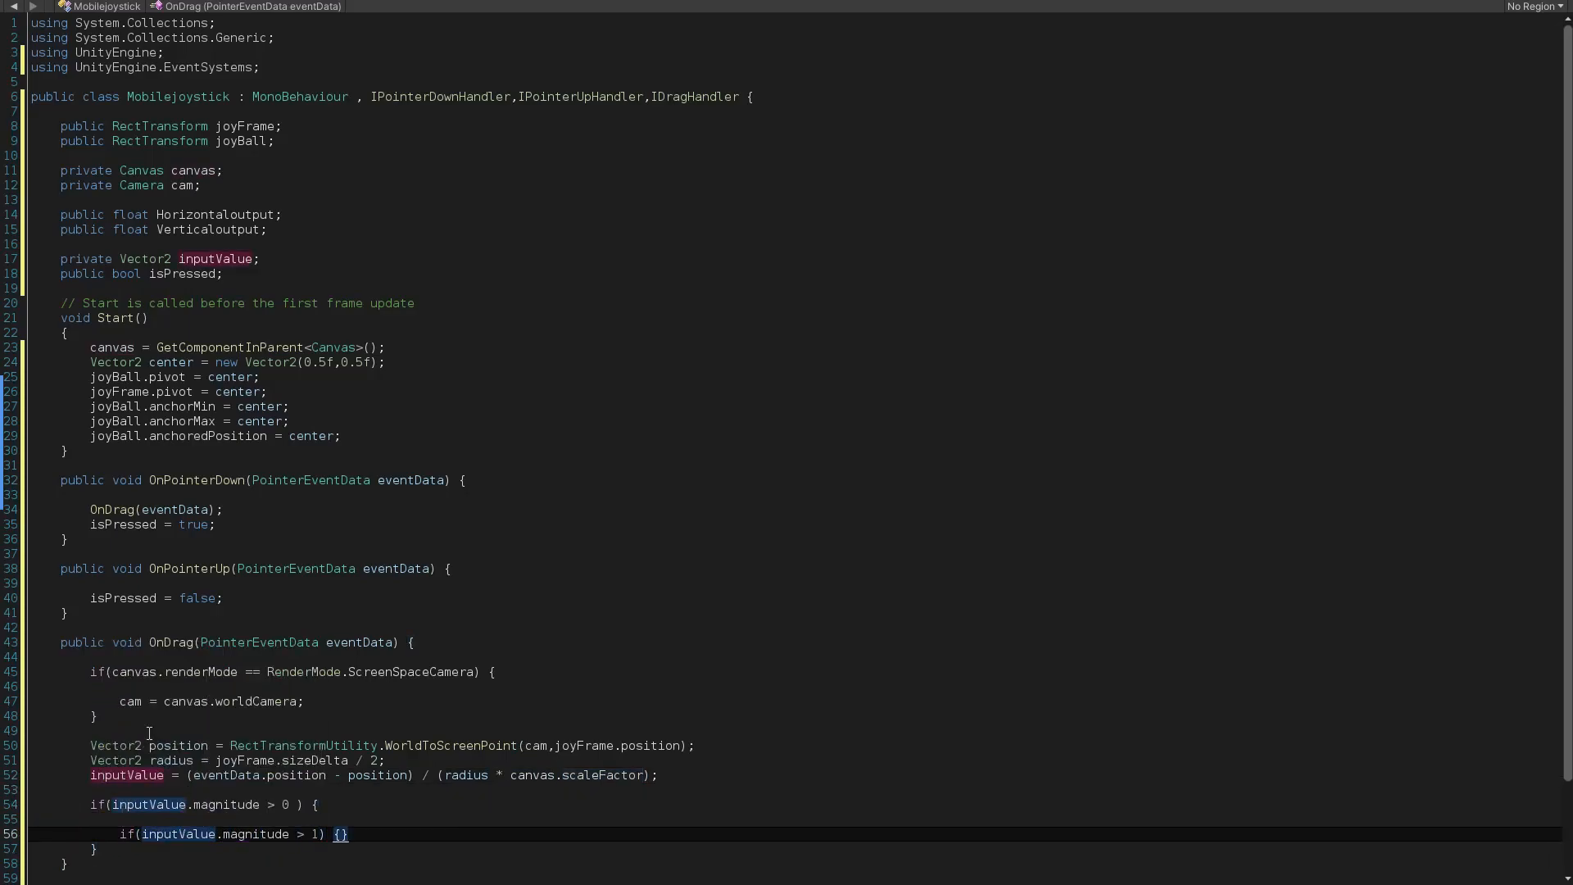
type("inputValue = inputValue.normalized")
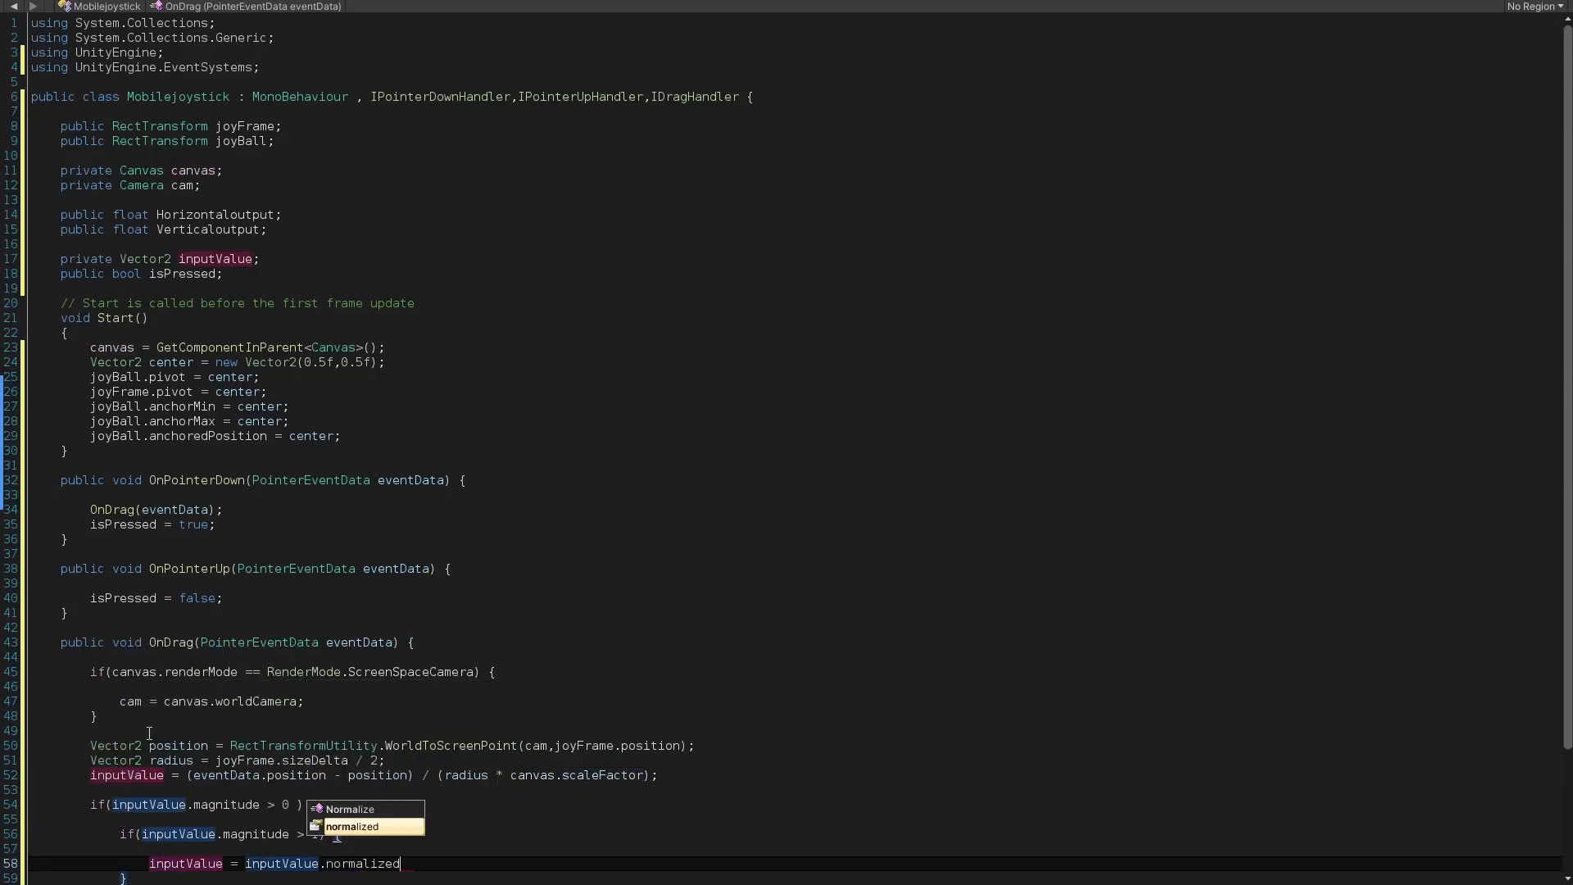
type("input")
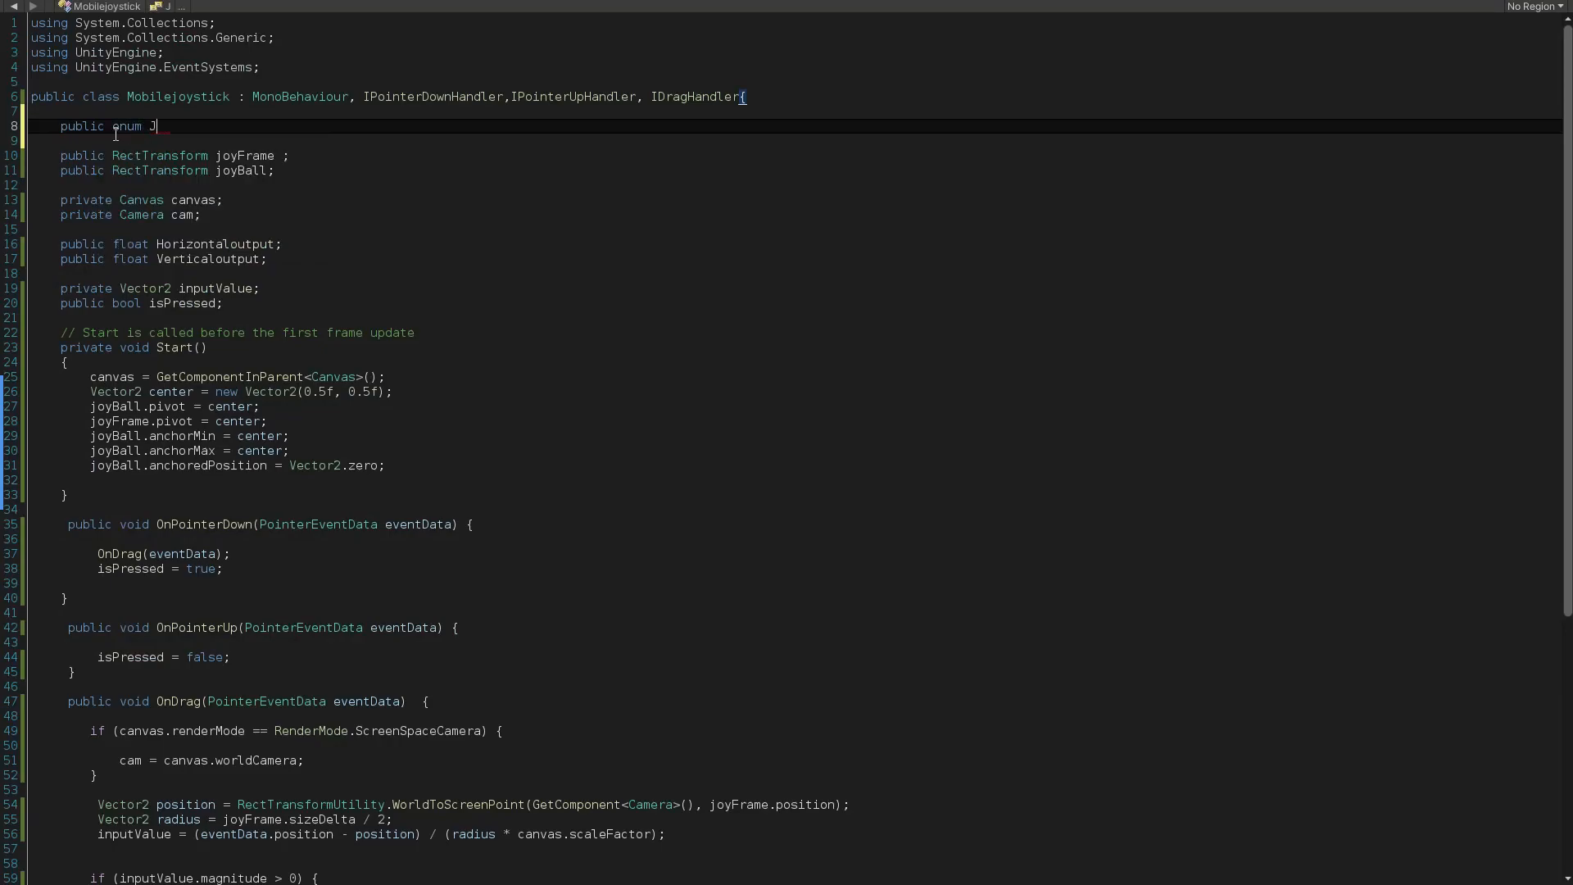
- Declare enum JoystickBehaviour {Autocenter, Static}, default to Autocenter, and reset joyBall.anchoredPosition on release
type("oystickBehaviour {")
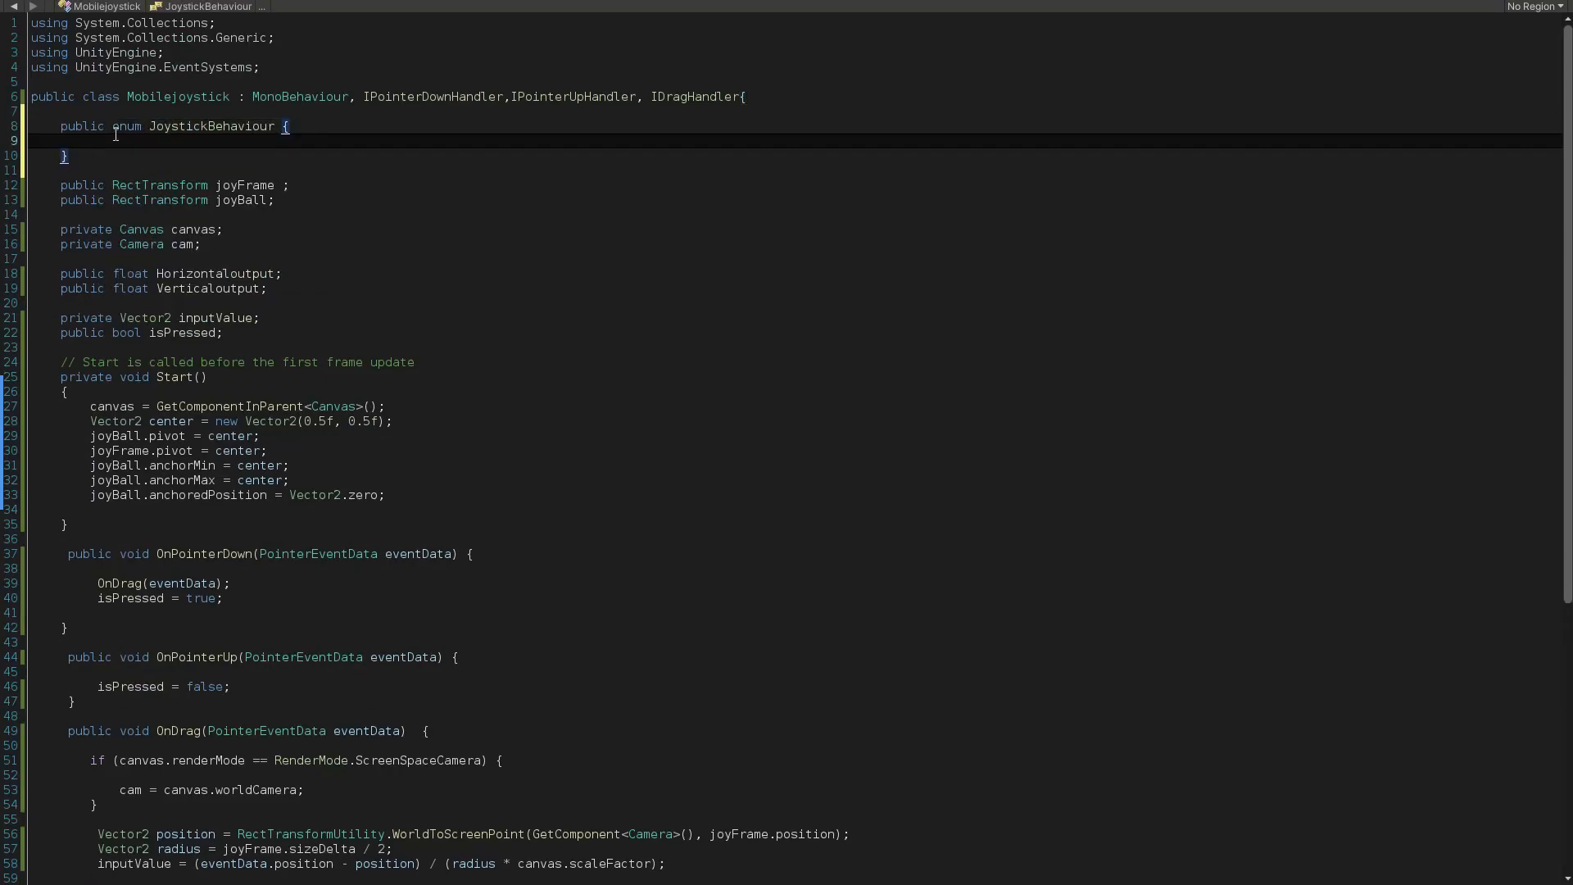
type("Autocenter,Static")
type("public JoystickBehaviour")
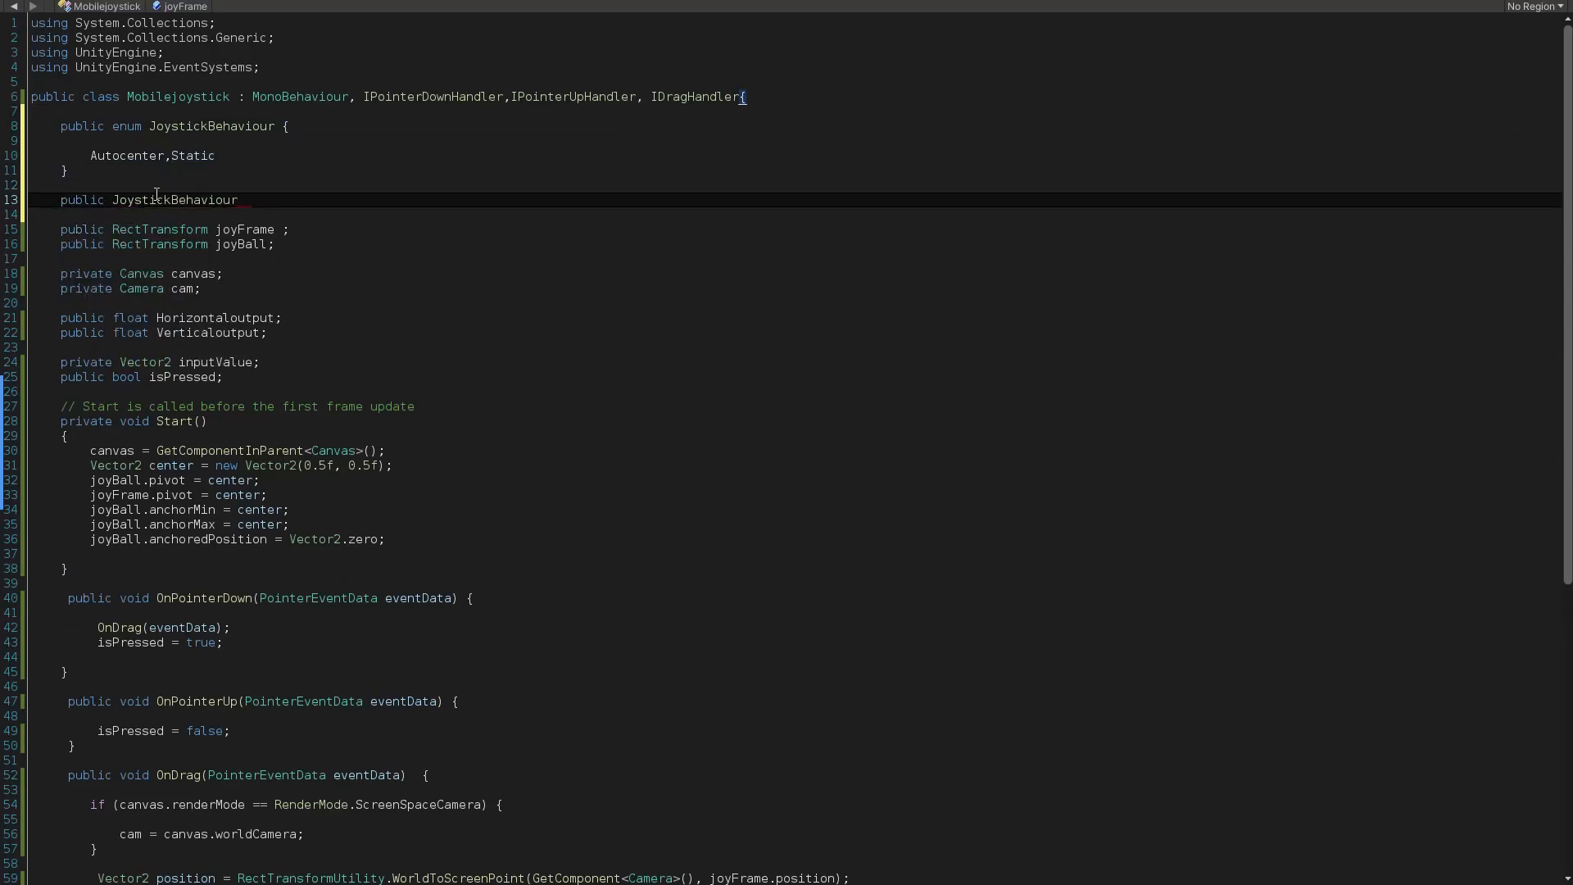
type("behaviour = JoystickBehaviour.Autocenter;")
type("if(behaviour == JoystickBehaviour.Autocenter) {")
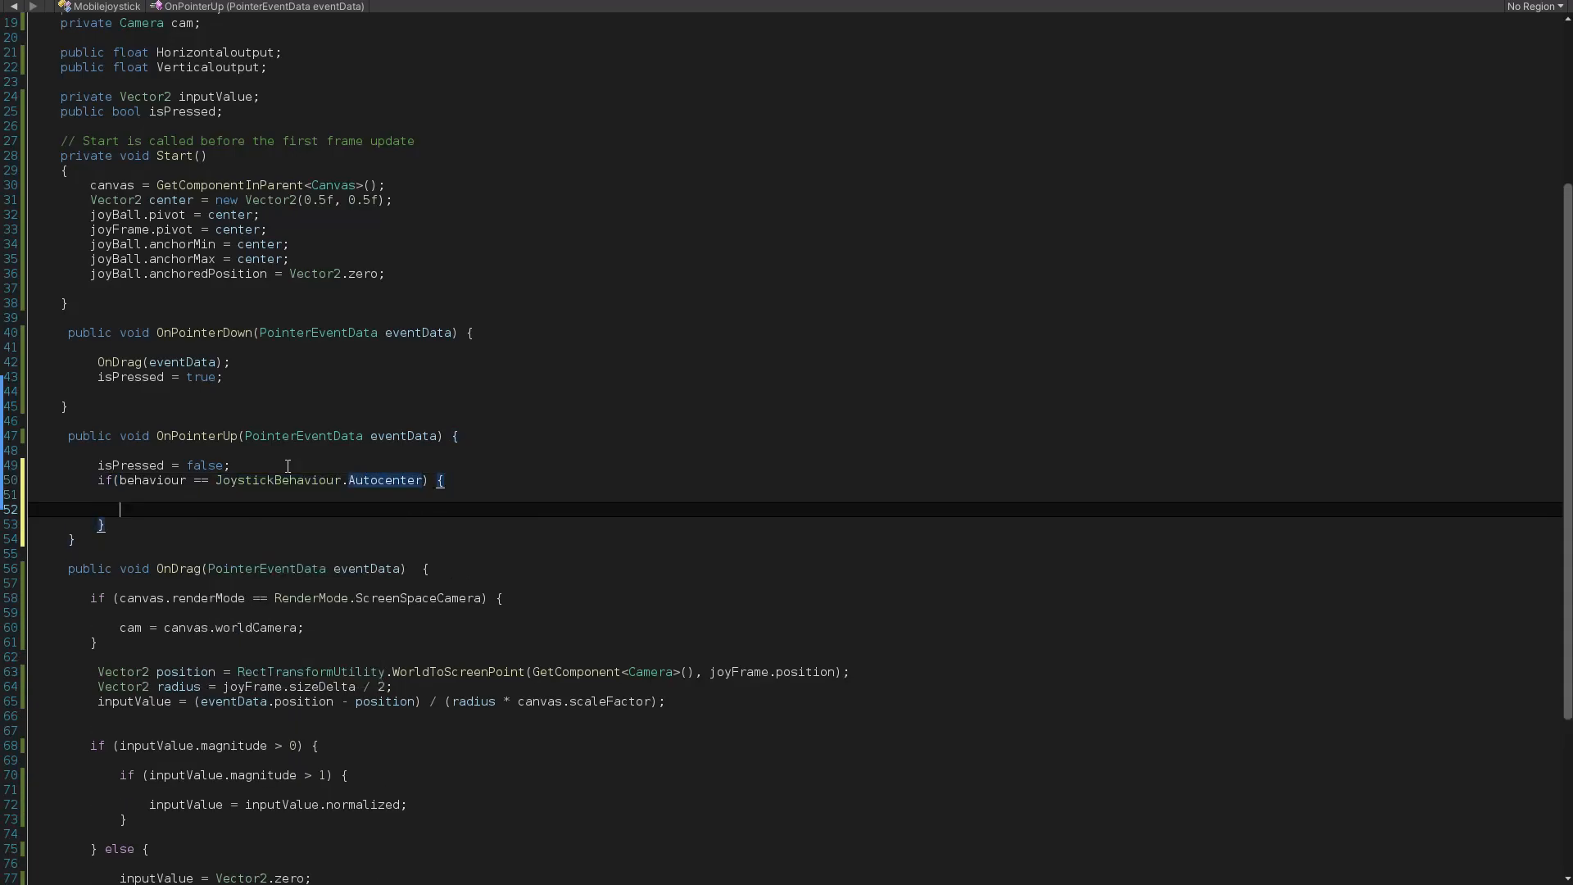
type("joyBall.anchoredPosition = ve")
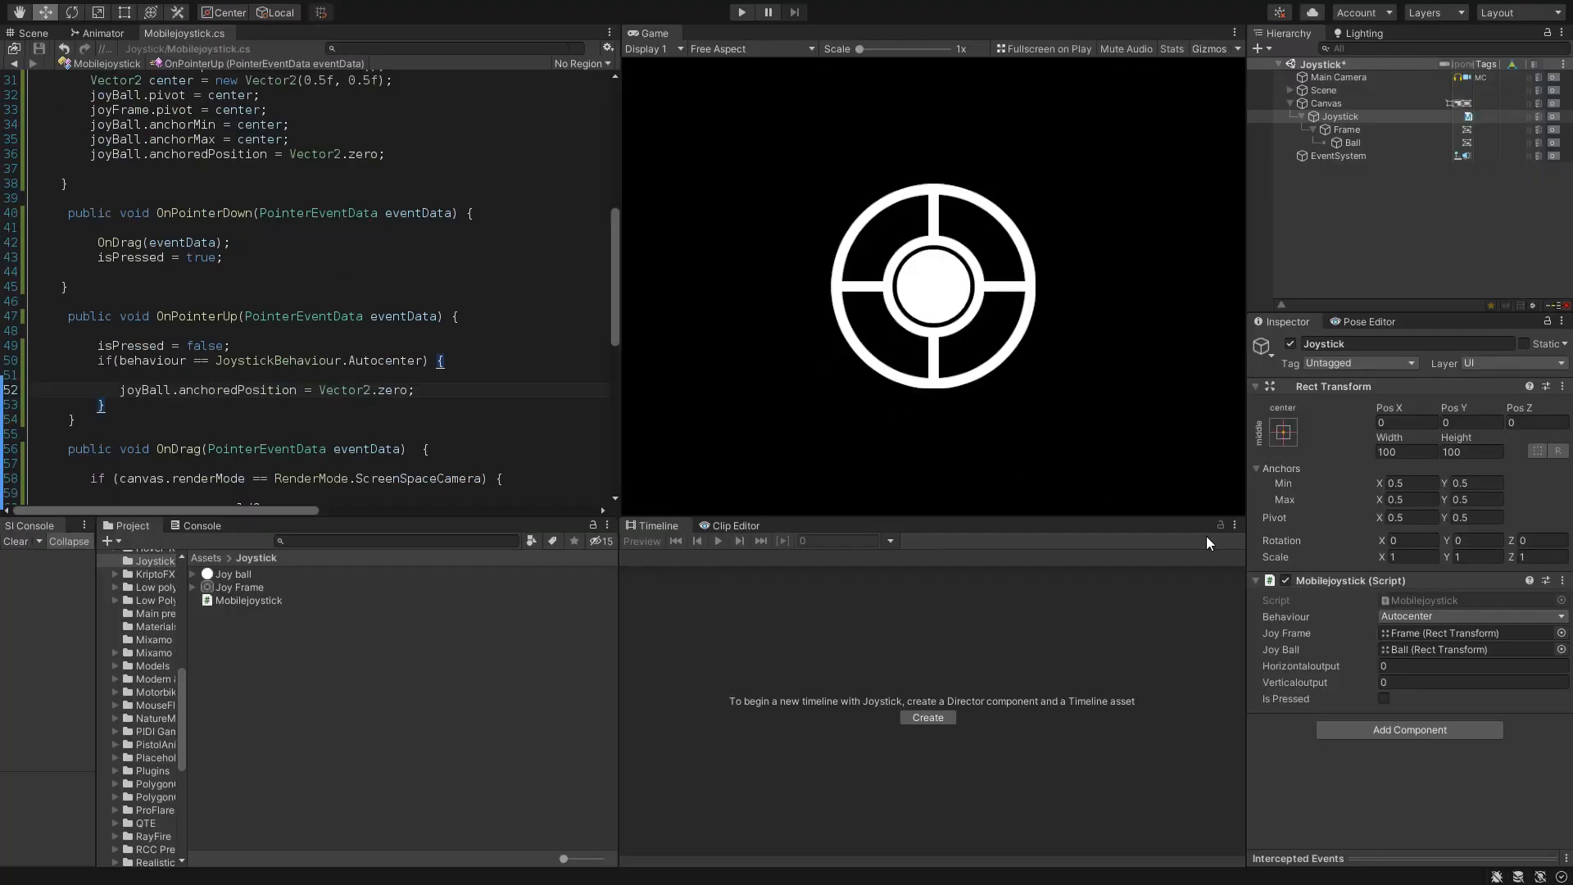
mouse_move(722, 21)
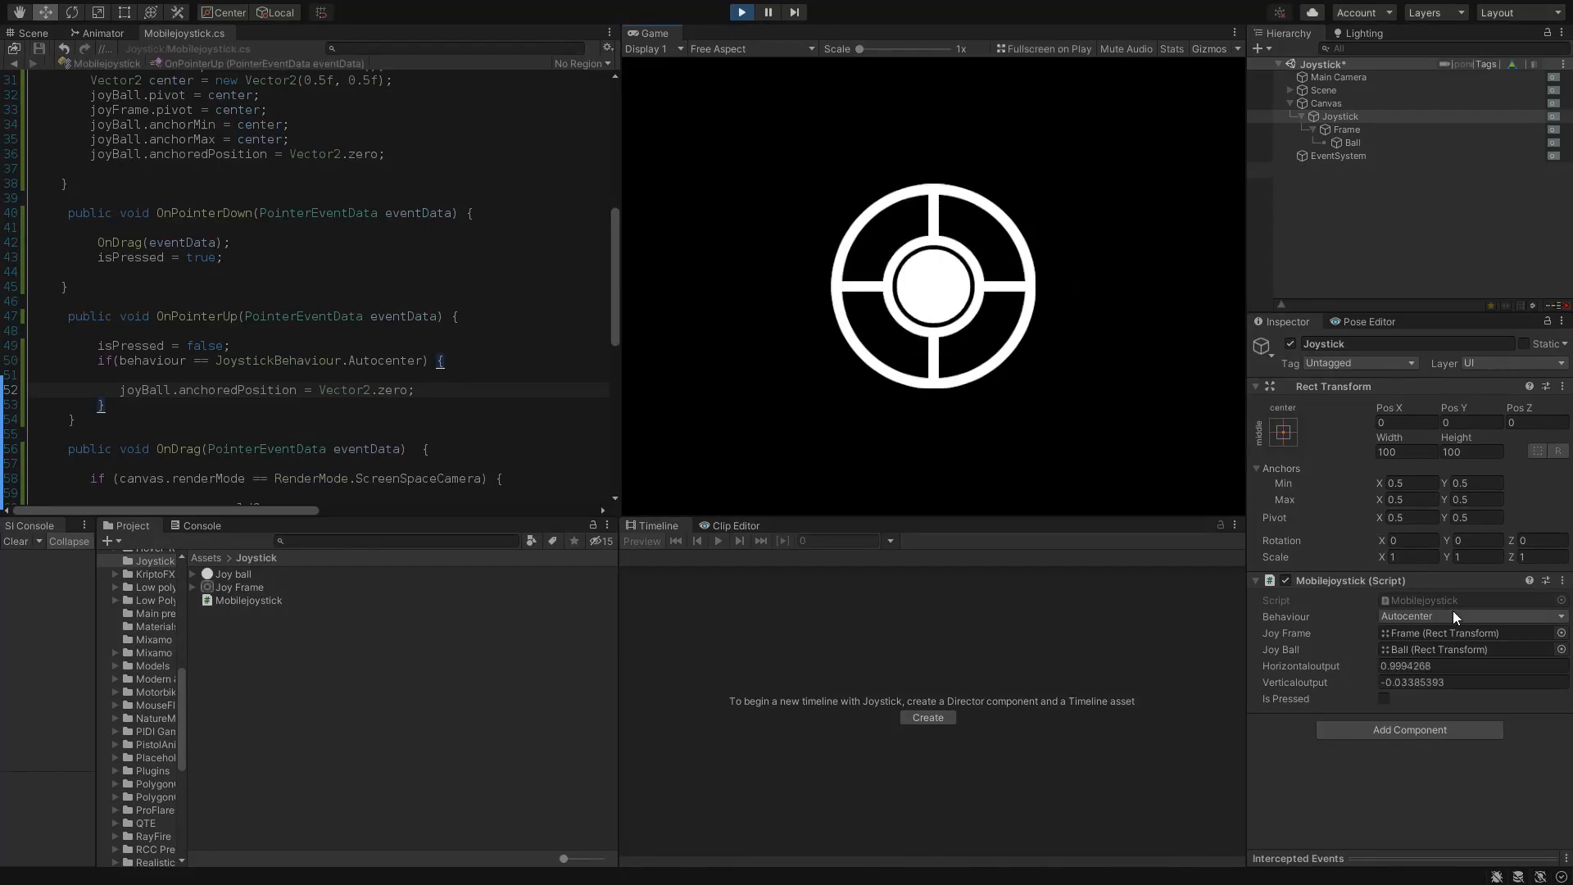
- Drag the joystick ball in Play mode and watch the horizontal output approach 1
left_click(1468, 616)
type("inputValue = Vector2.m")
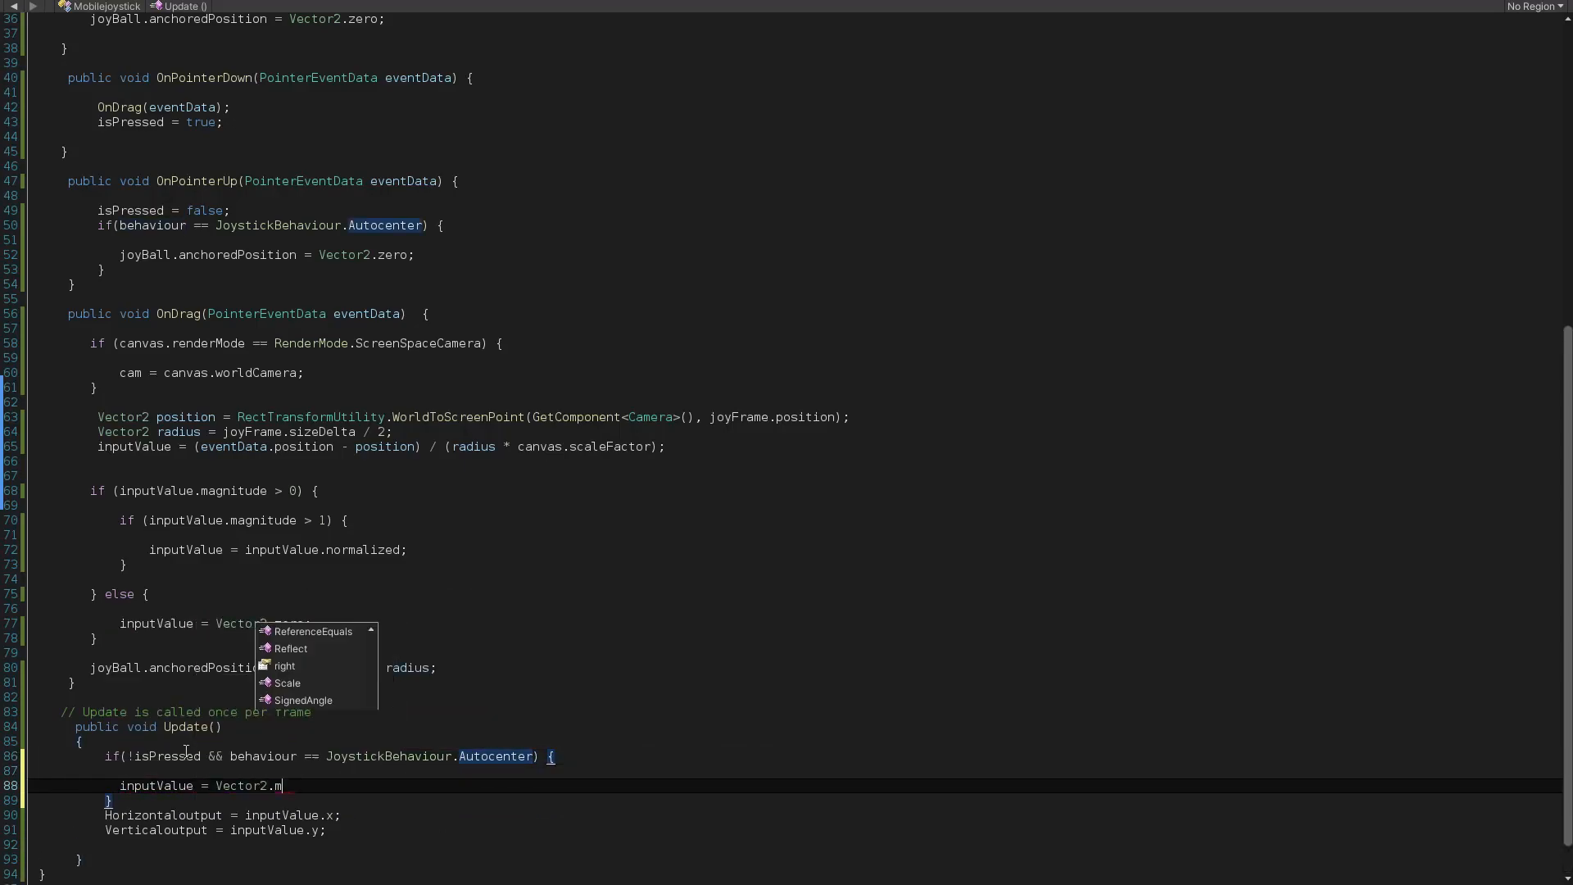
- Ease inputValue back with MoveTowards and add a public float recenterSpeed field
type("oveTowards(inputValue,vetor2.zero")
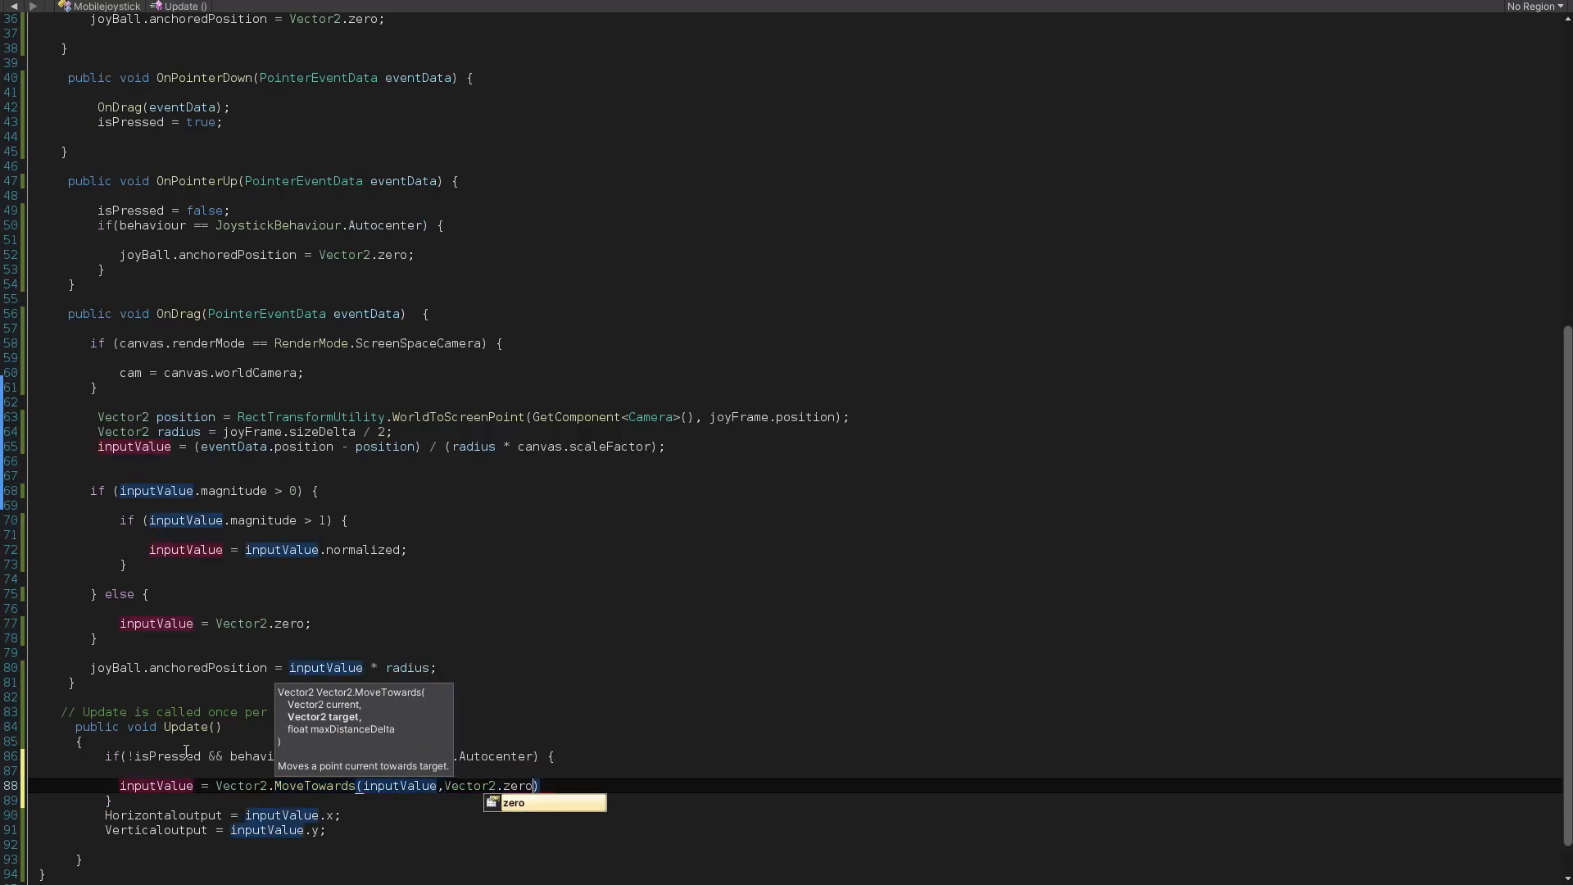
scroll("up", 3)
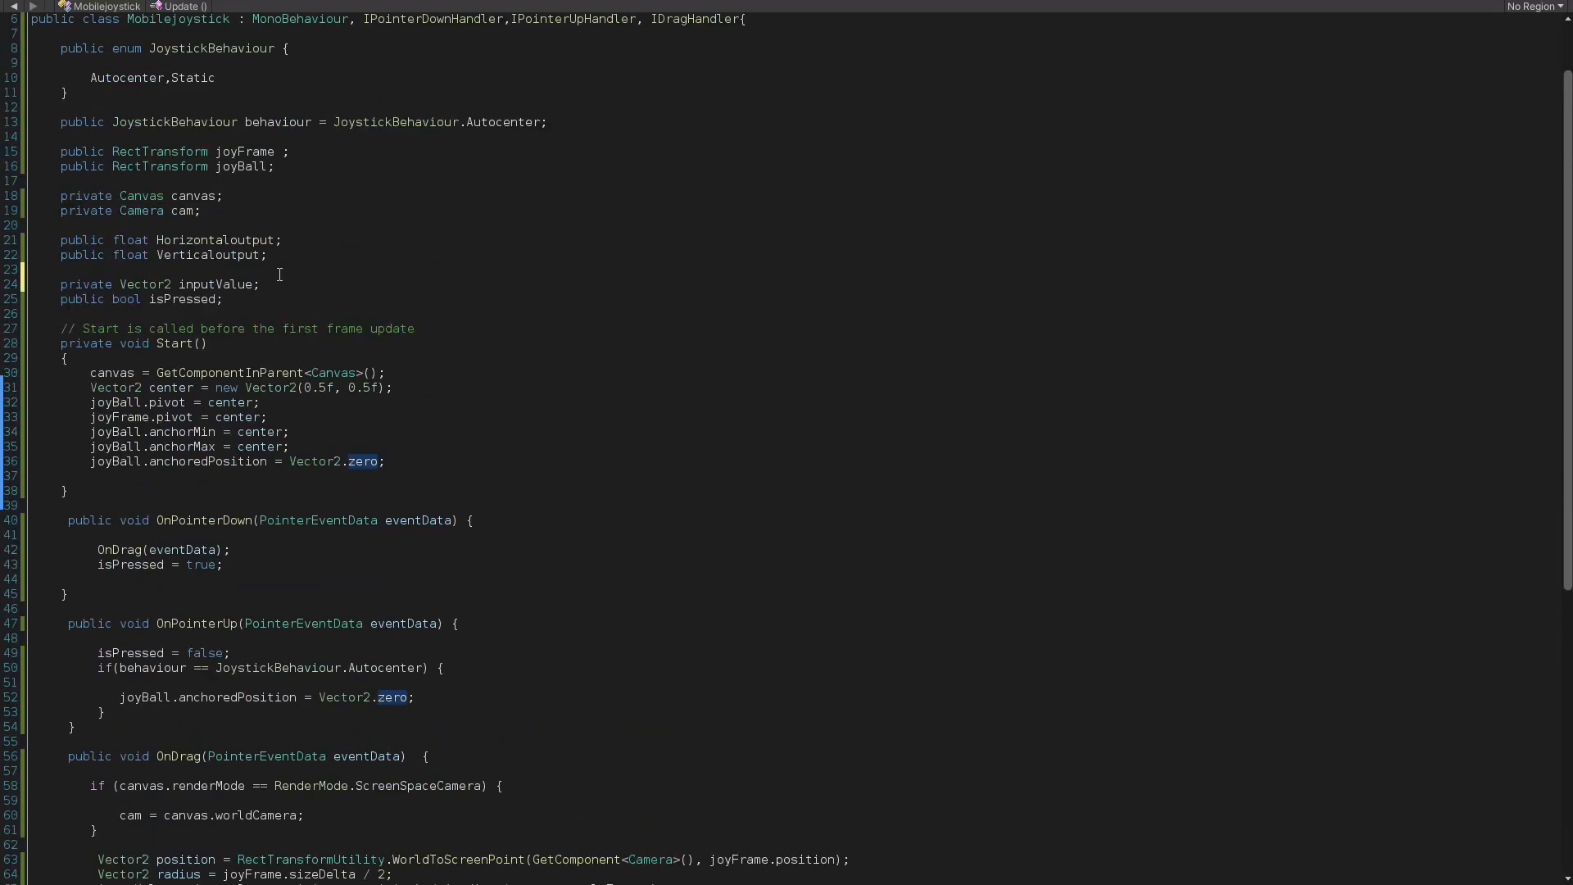
type("public float recenterSpeed")
type("1")
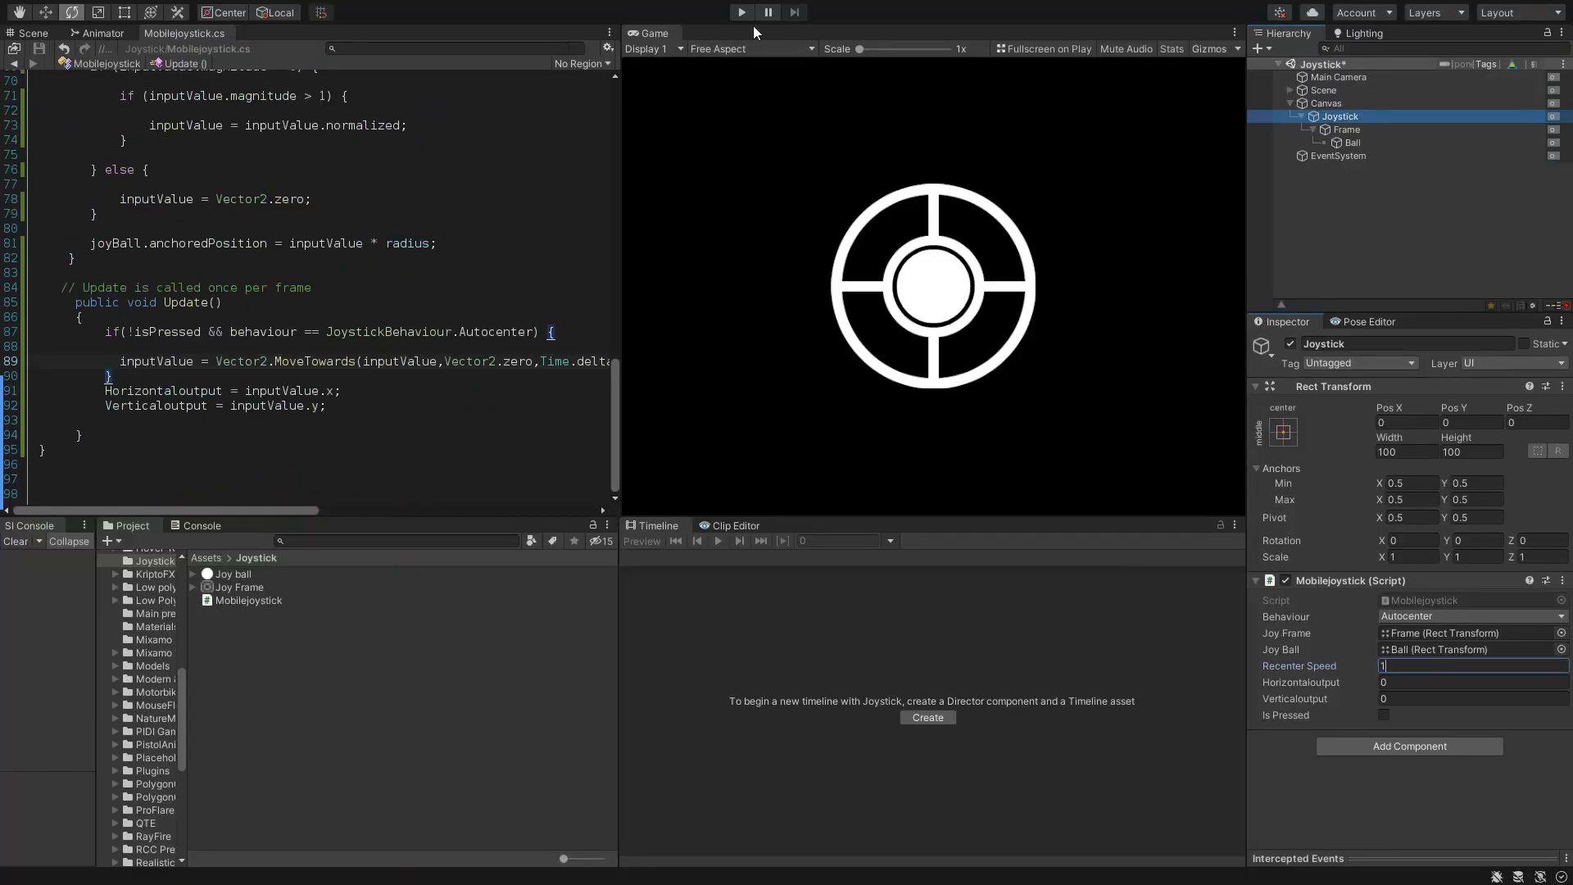
left_click(741, 12)
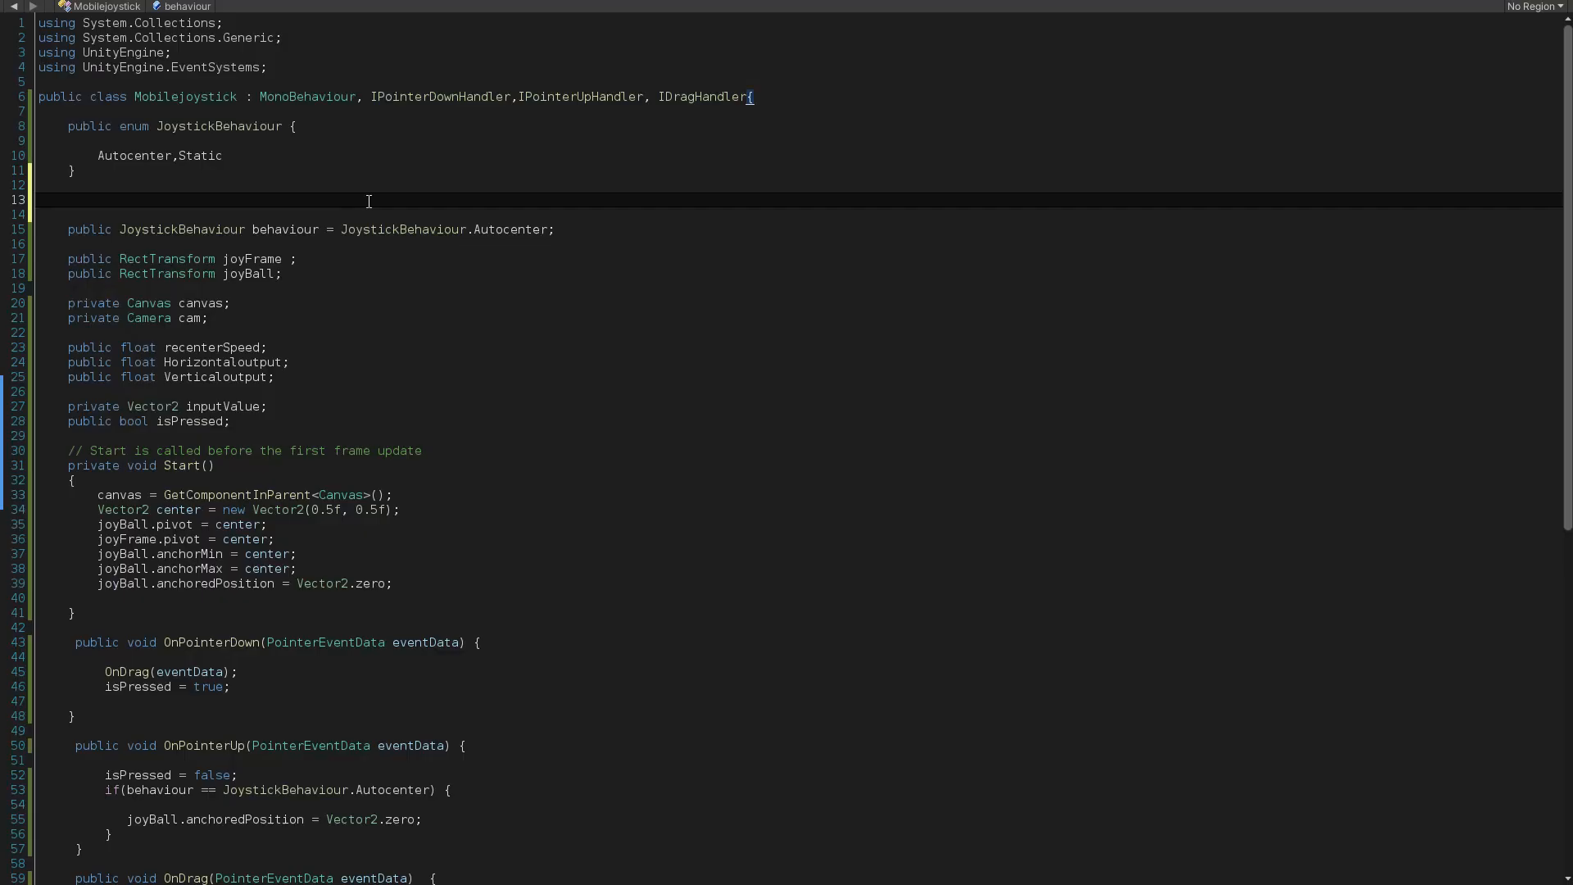
- Declare enum Joyaxismode {Both, Xonly, Yonly} with a joyAxis field defaulting to Both
type("public enum Joyaxismode {}")
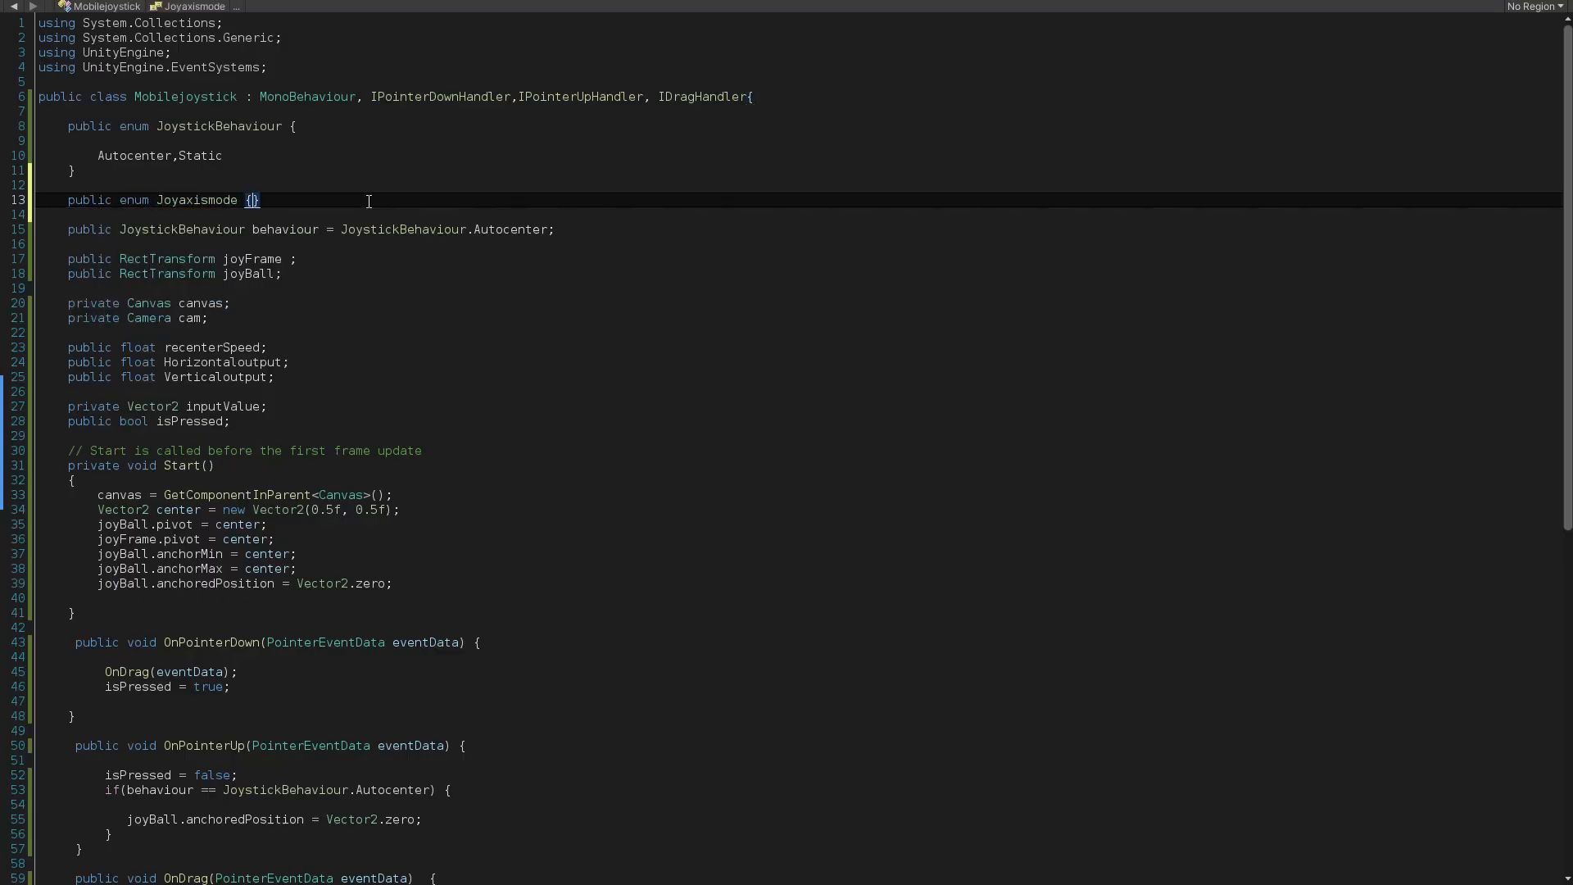
type("Both,Xonly,Yonly")
type("public Joyaxismode")
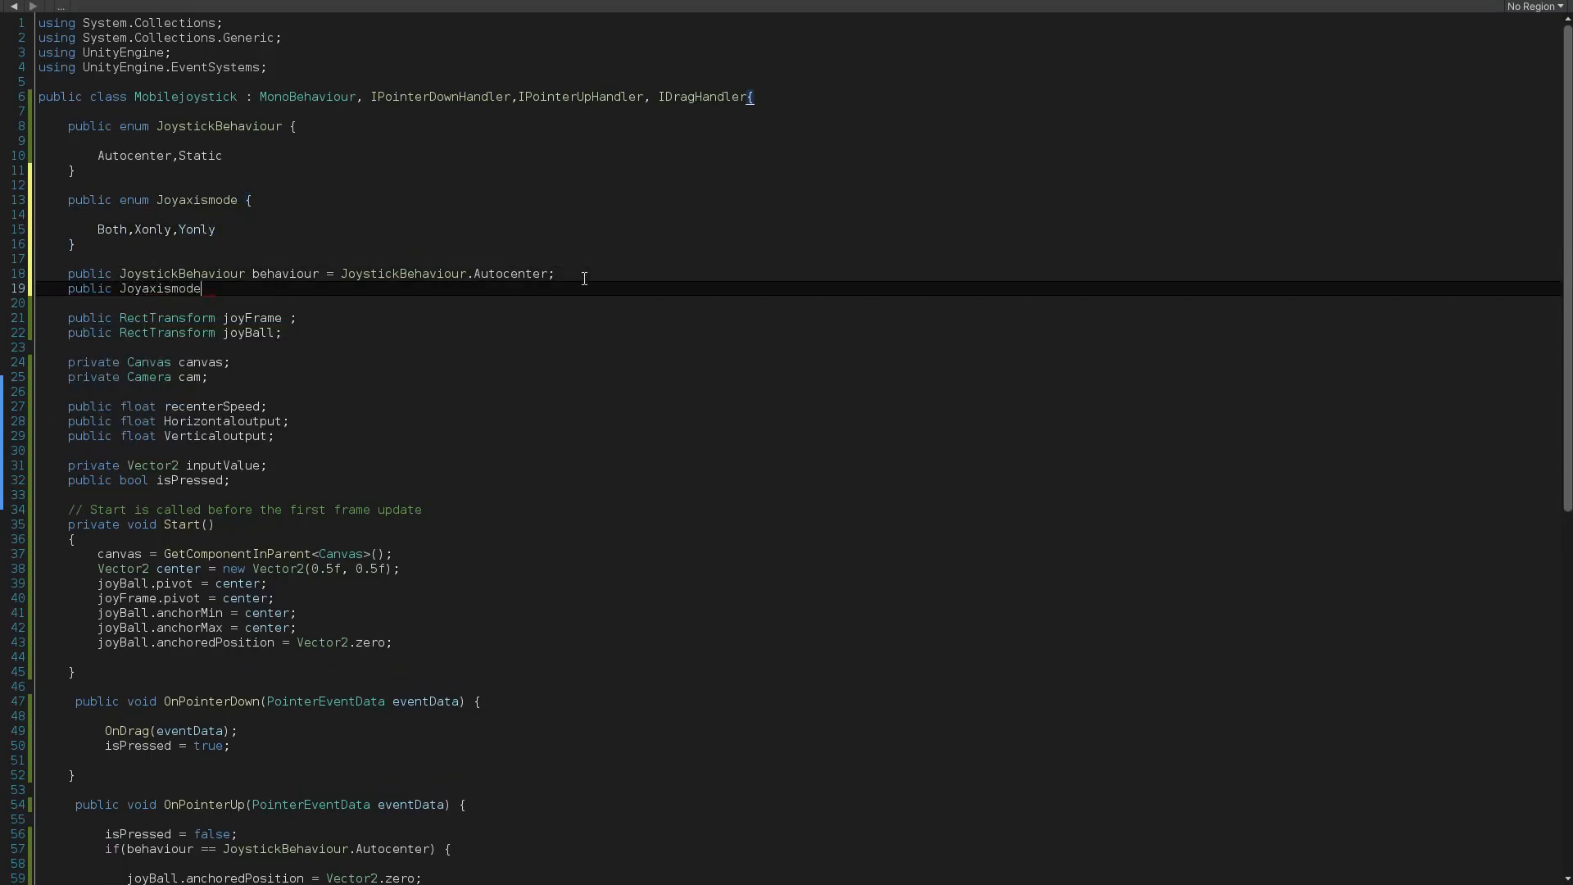
type("joyAxis = Joyaxismode.both;")
type("public enum Inputmode {")
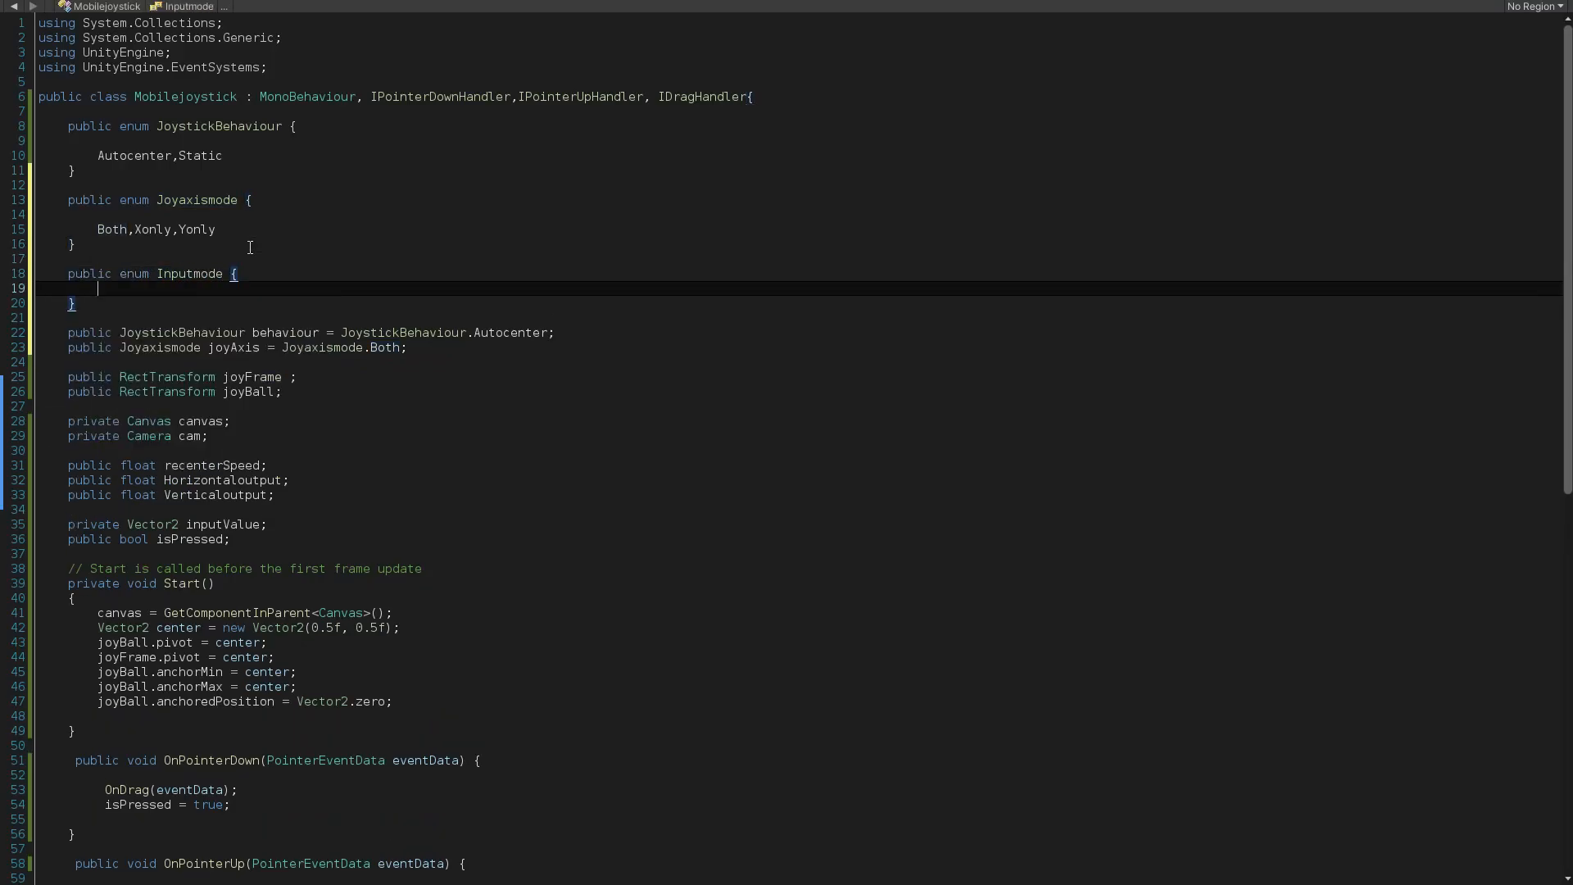
- Declare enum Inputmode {Normal, Inverted} with an xAxismode field defaulting to Normal
type("Normal,Inverted")
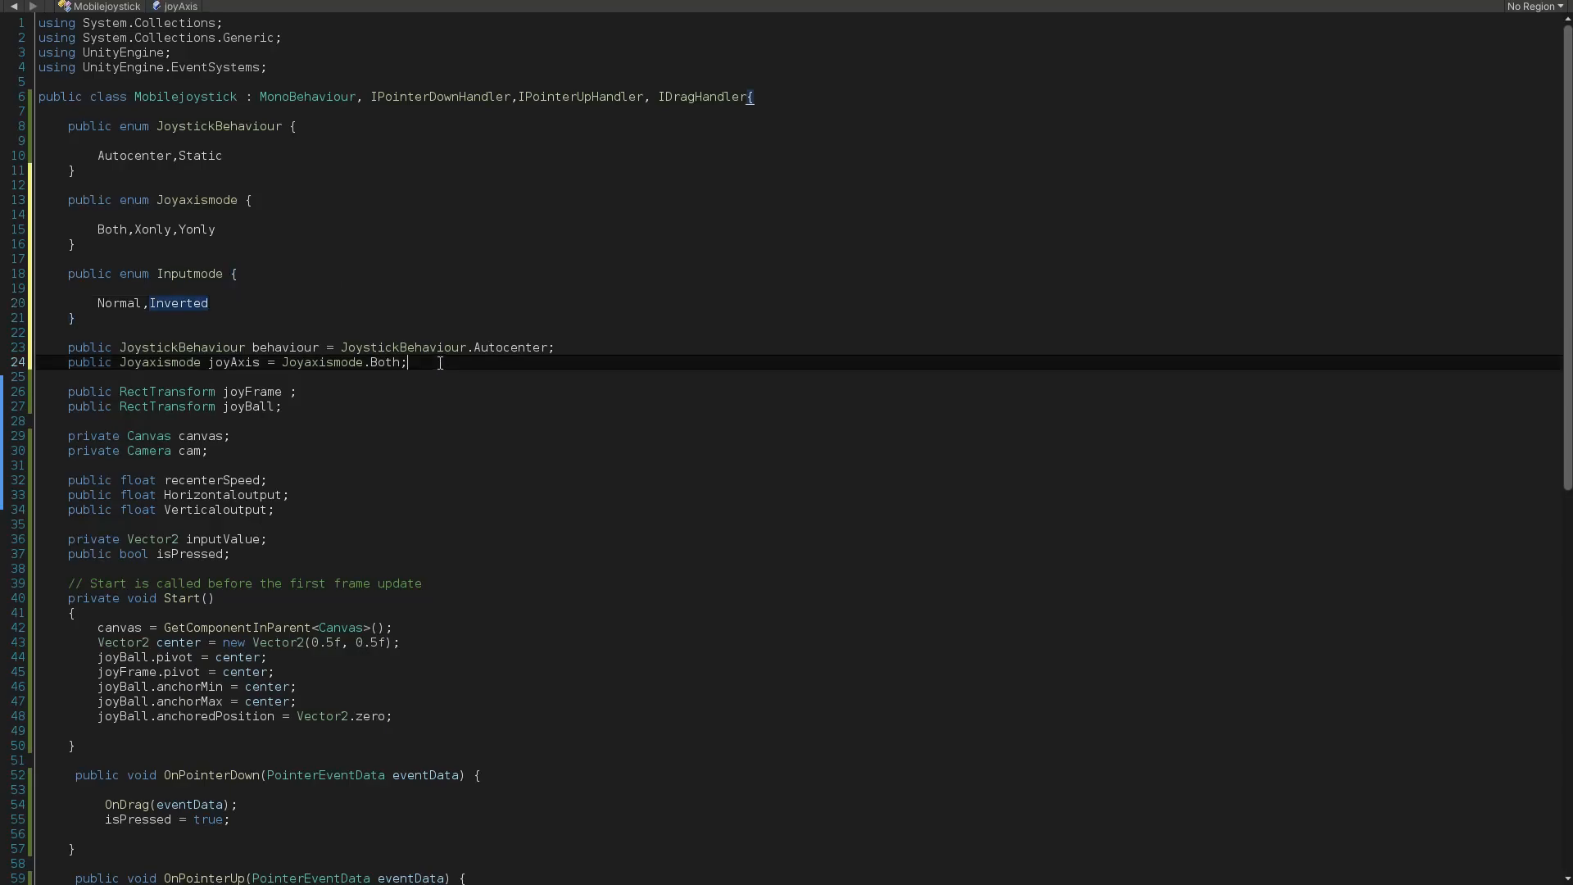
type("public Inputmode")
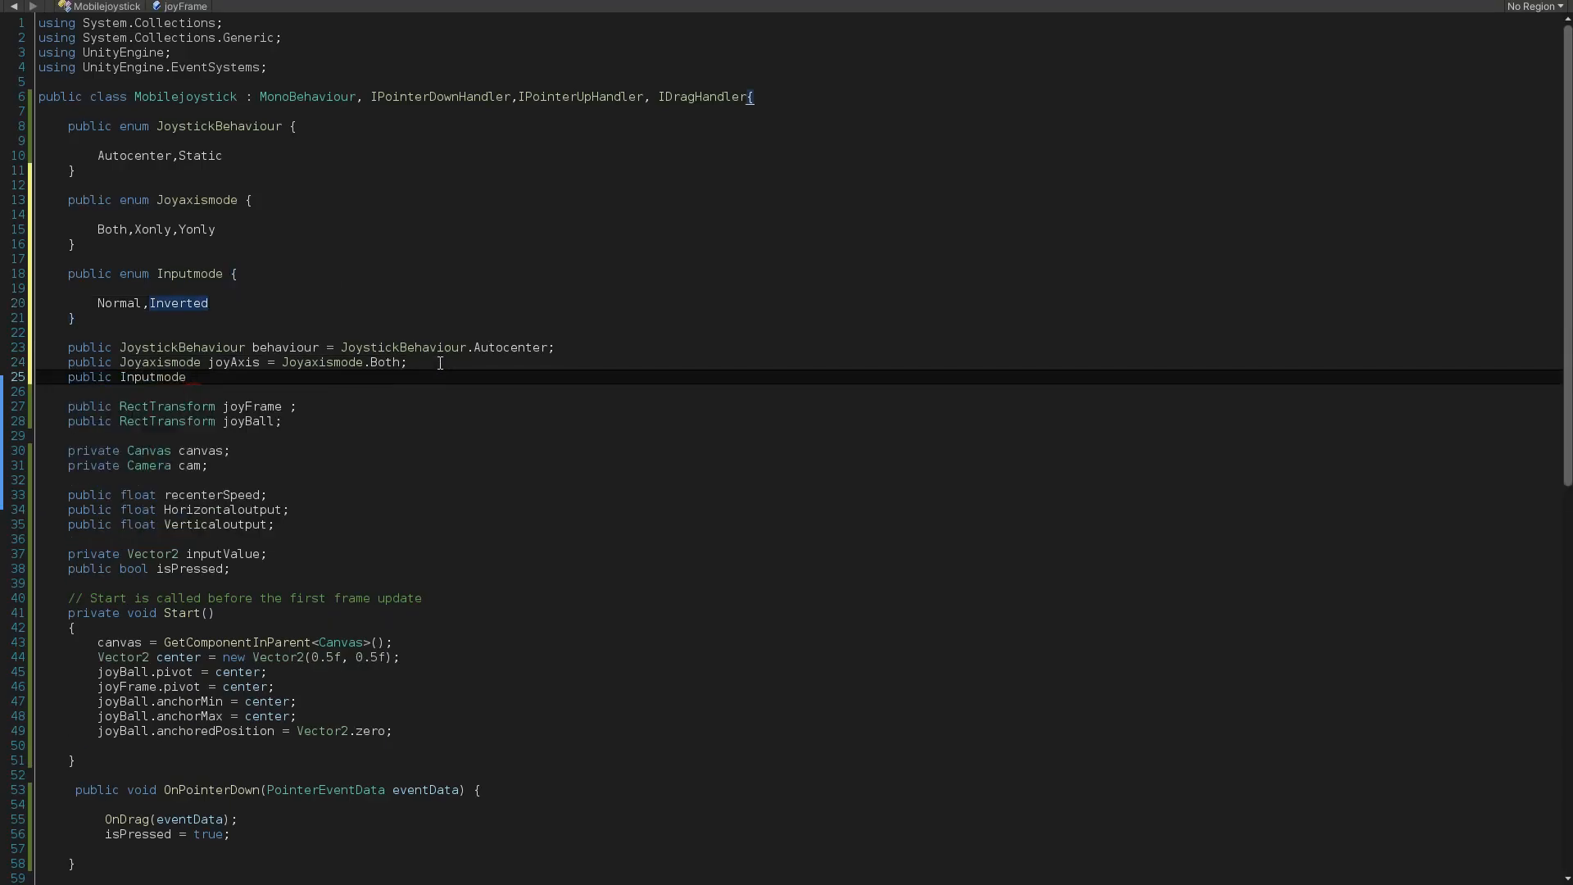
type("xAxismode = Inputmode.n")
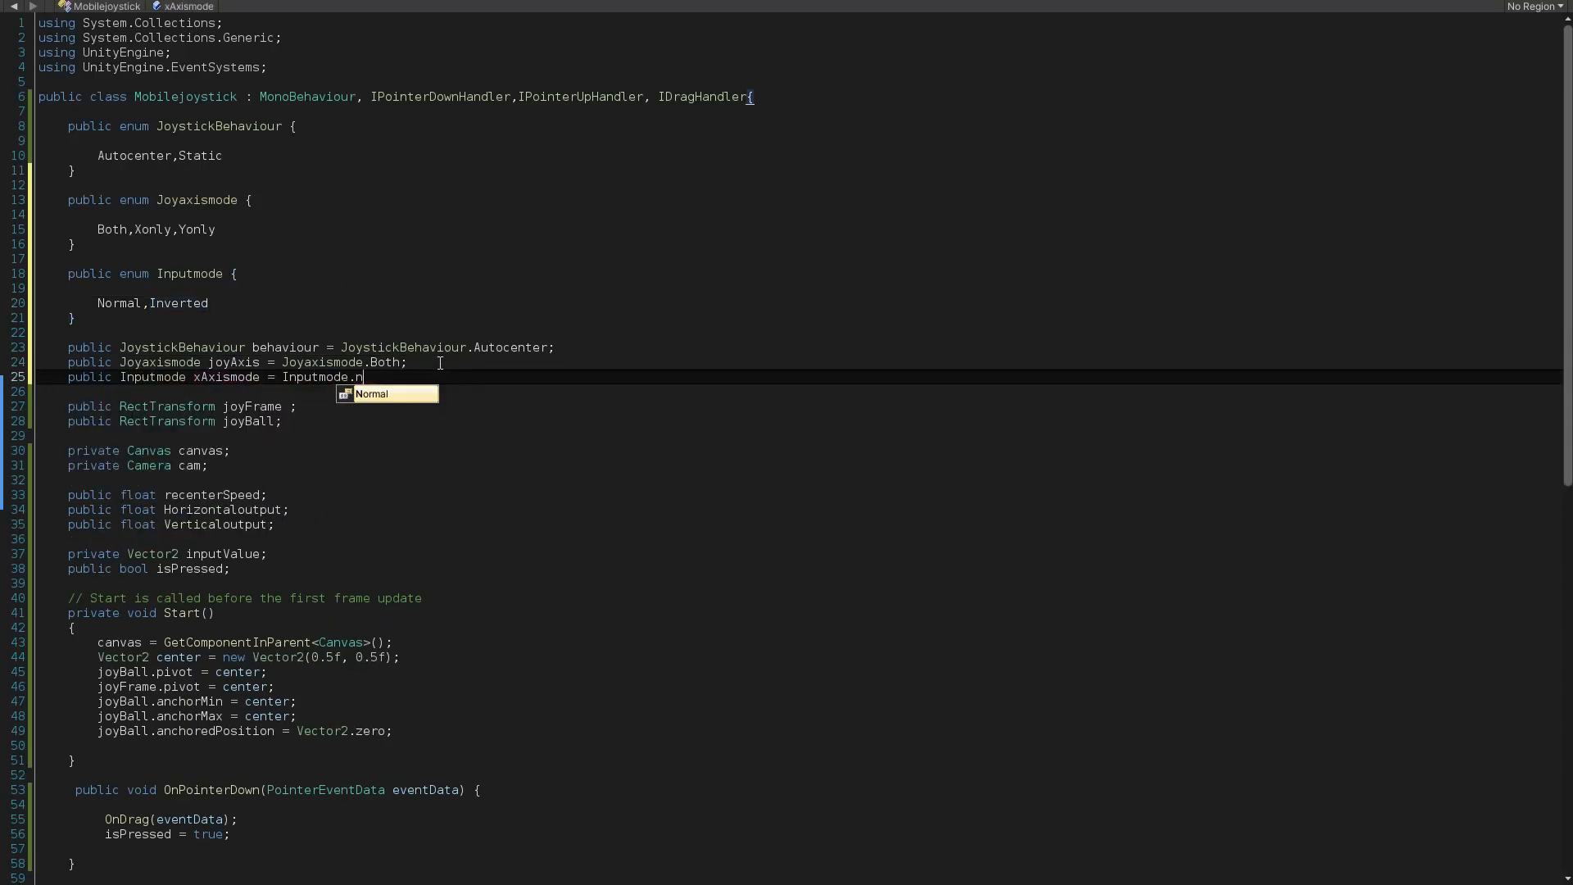
scroll("down", 3)
type("if(joyAxis == Joyaxismode.Xonly")
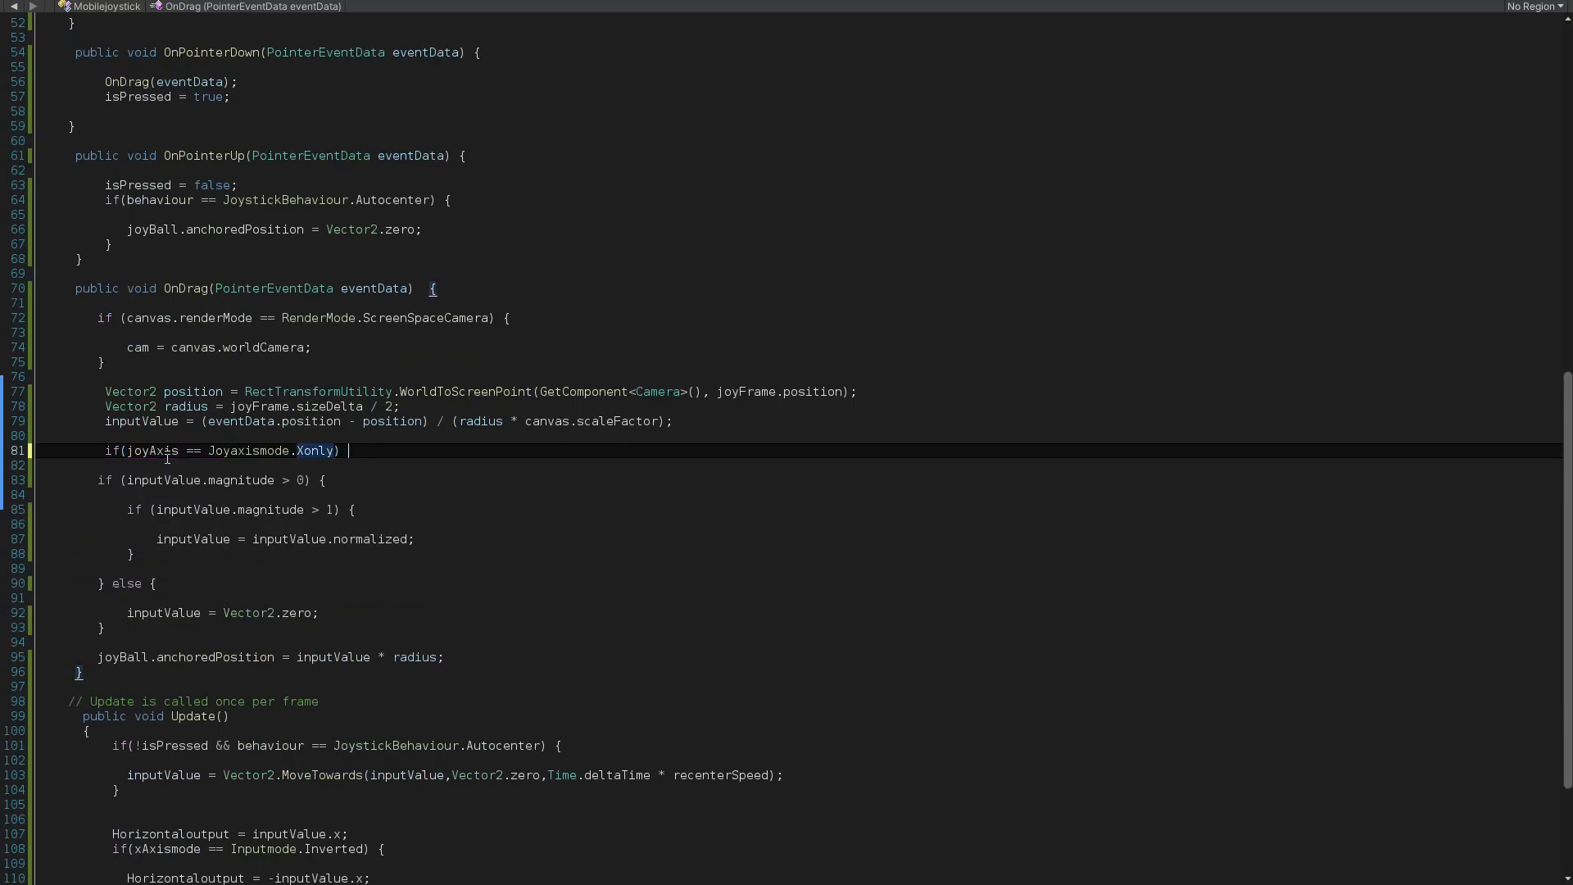
- In OnDrag zero the y input for Xonly and the x input for Yonly based on joyAxis
type("new Vector2(inputValue.x ,0f);")
type("}else if(")
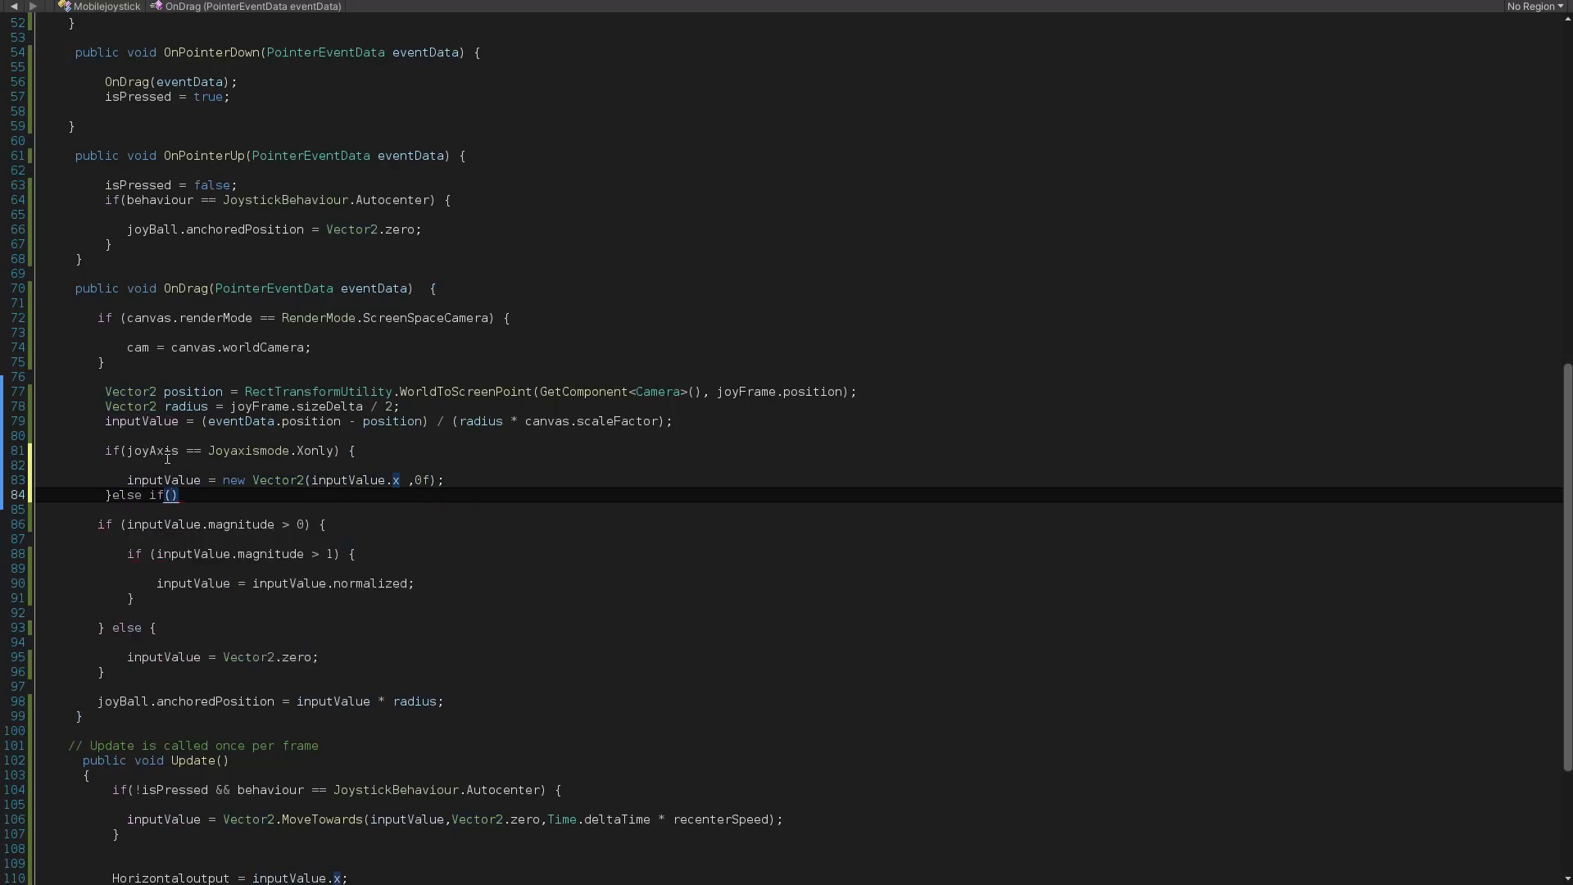
type("joyAxis == Joyaxismode.Yonly")
type("inputValue = new Vector2(")
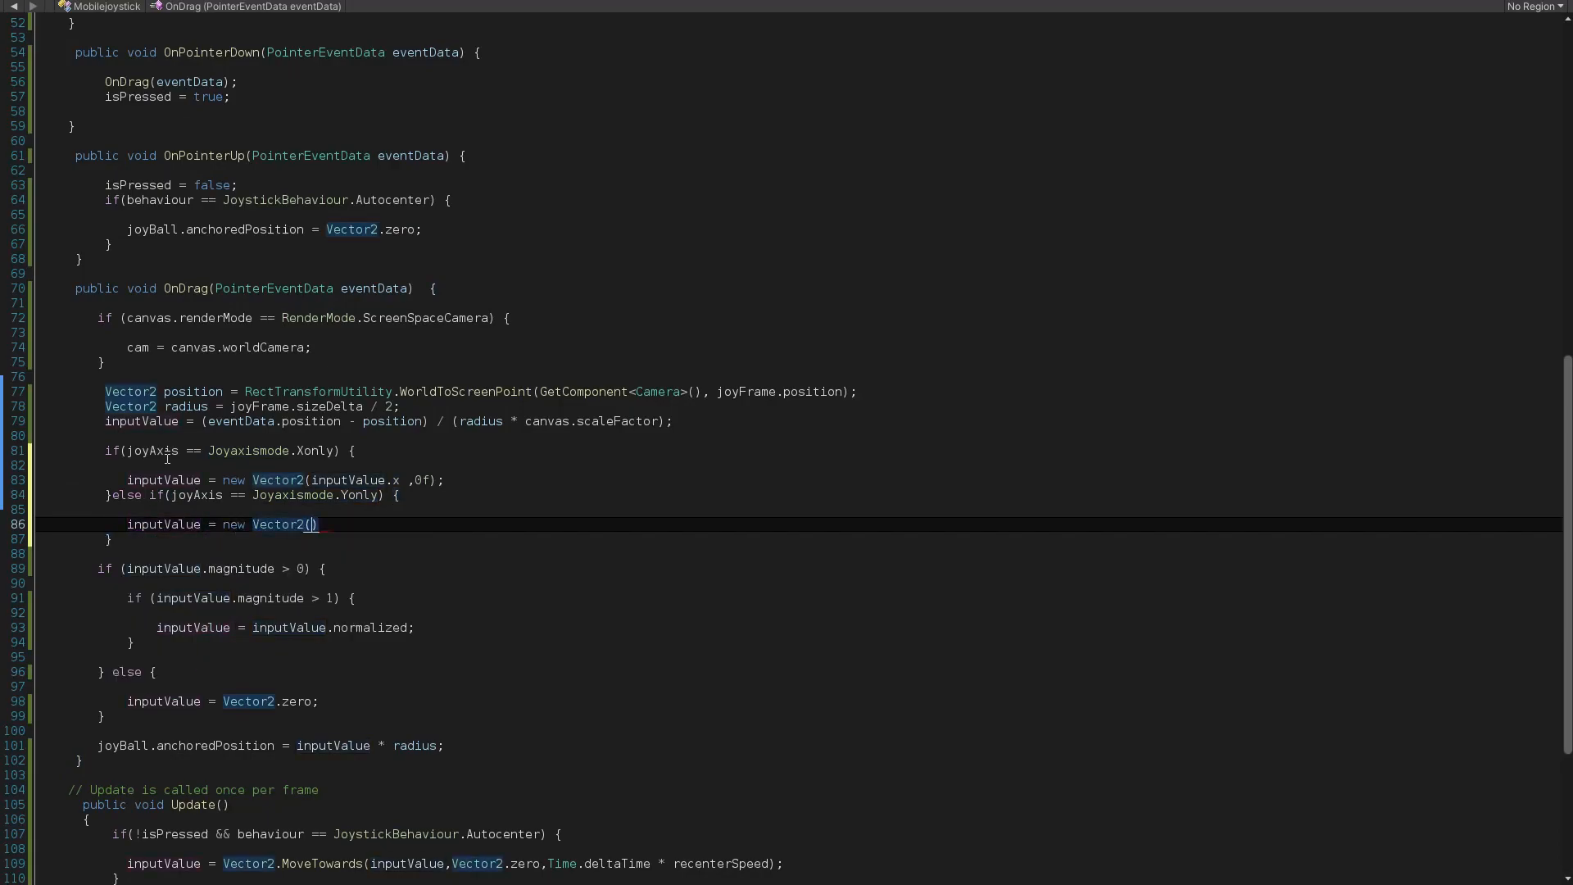
type("0f,inputValue.y);")
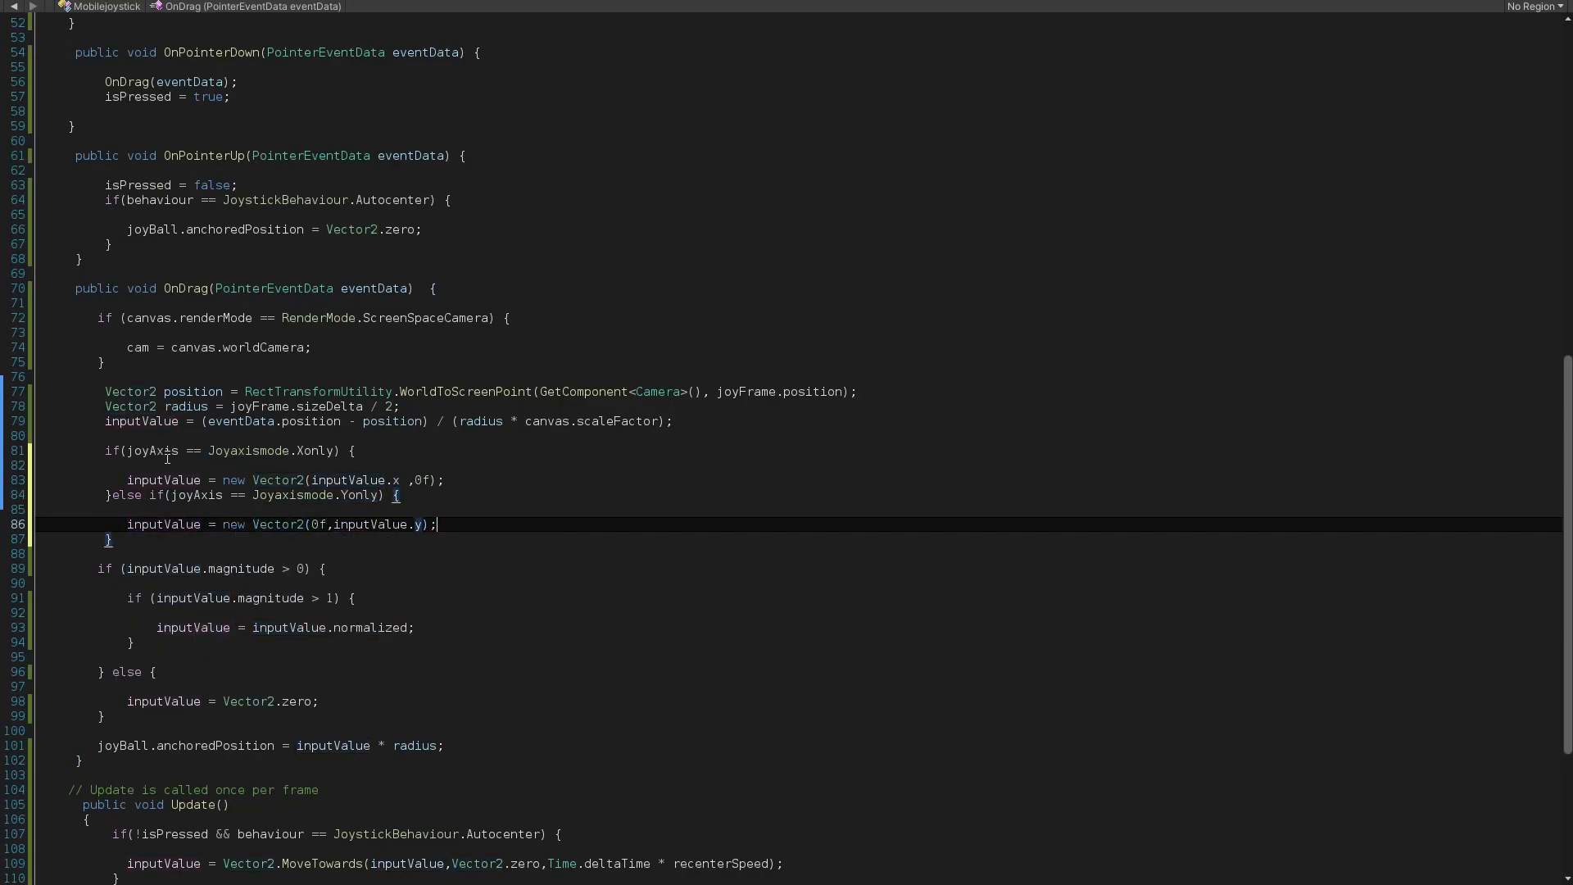
type("input")
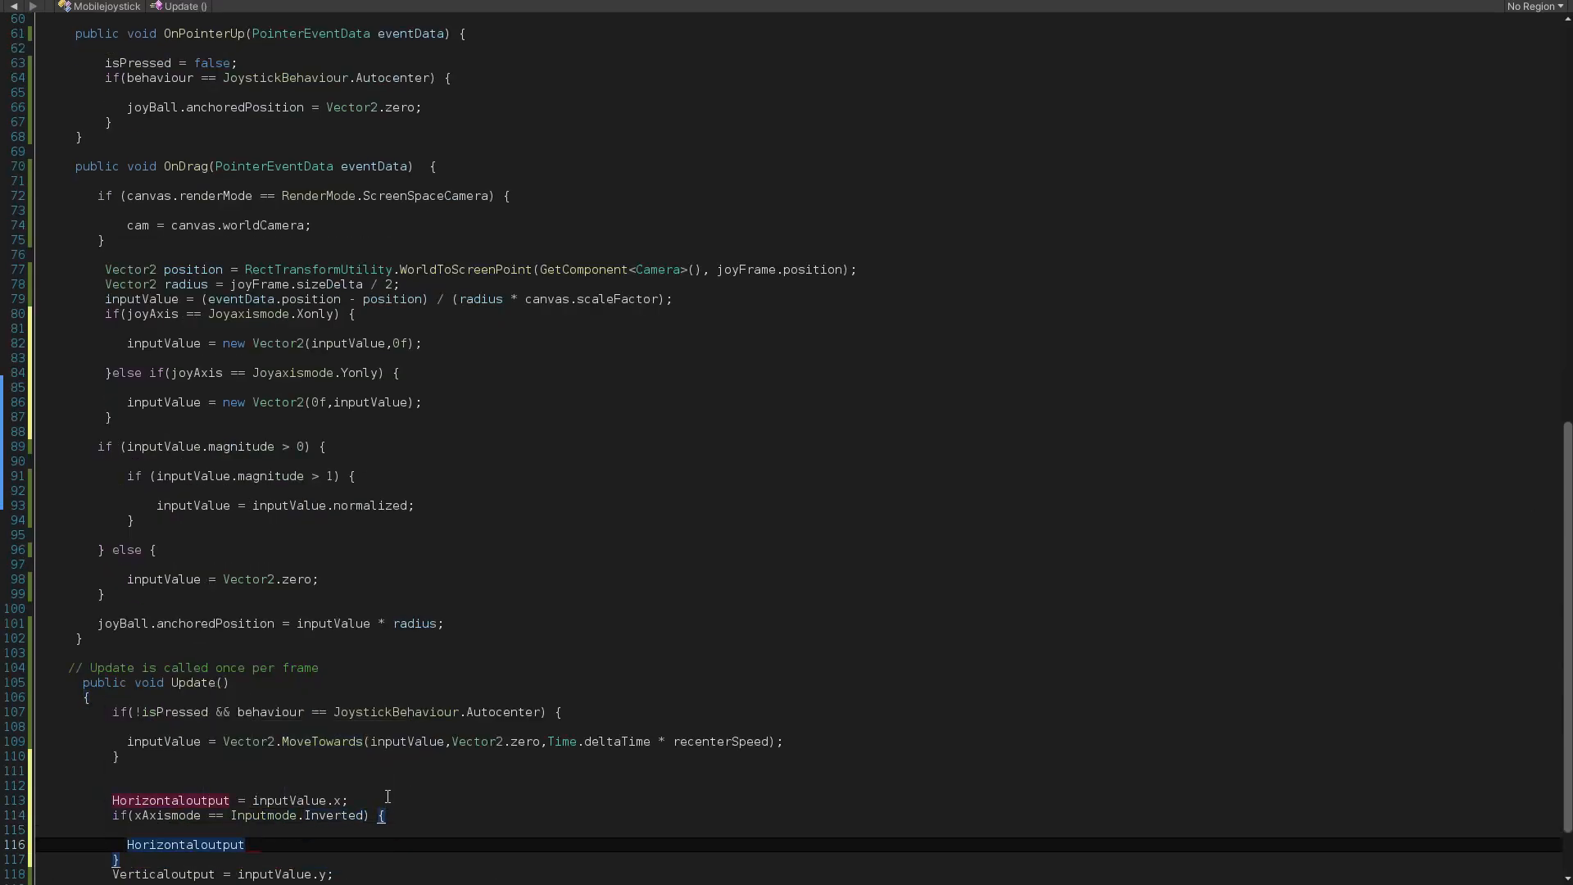
type("inpu")
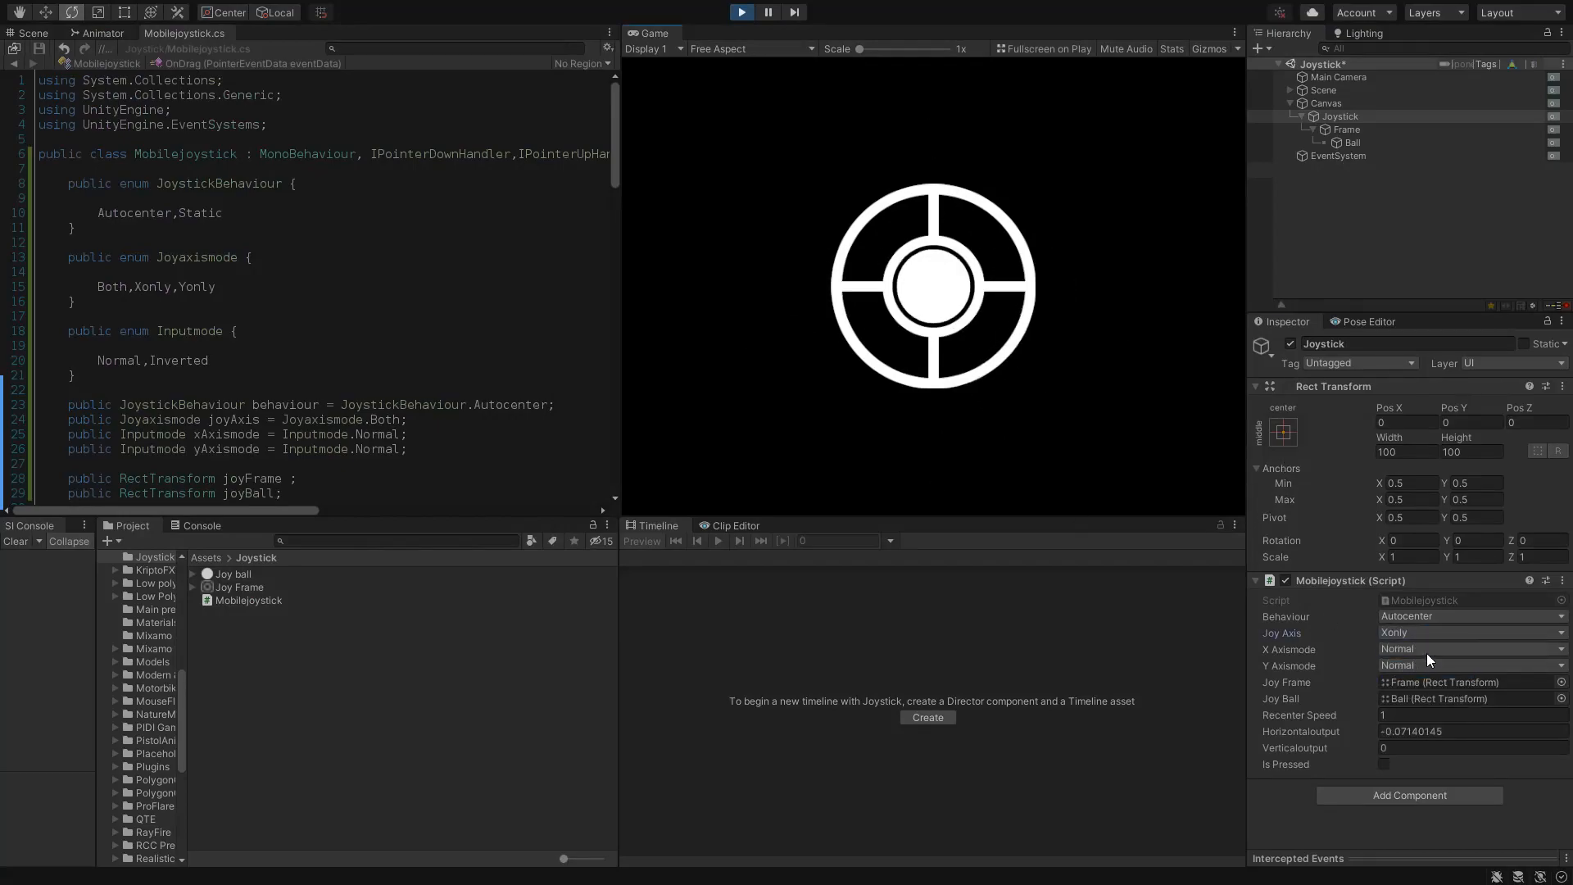
- In Play mode switch the horizontal and vertical input modes and drag the ball to test
left_click(1470, 649)
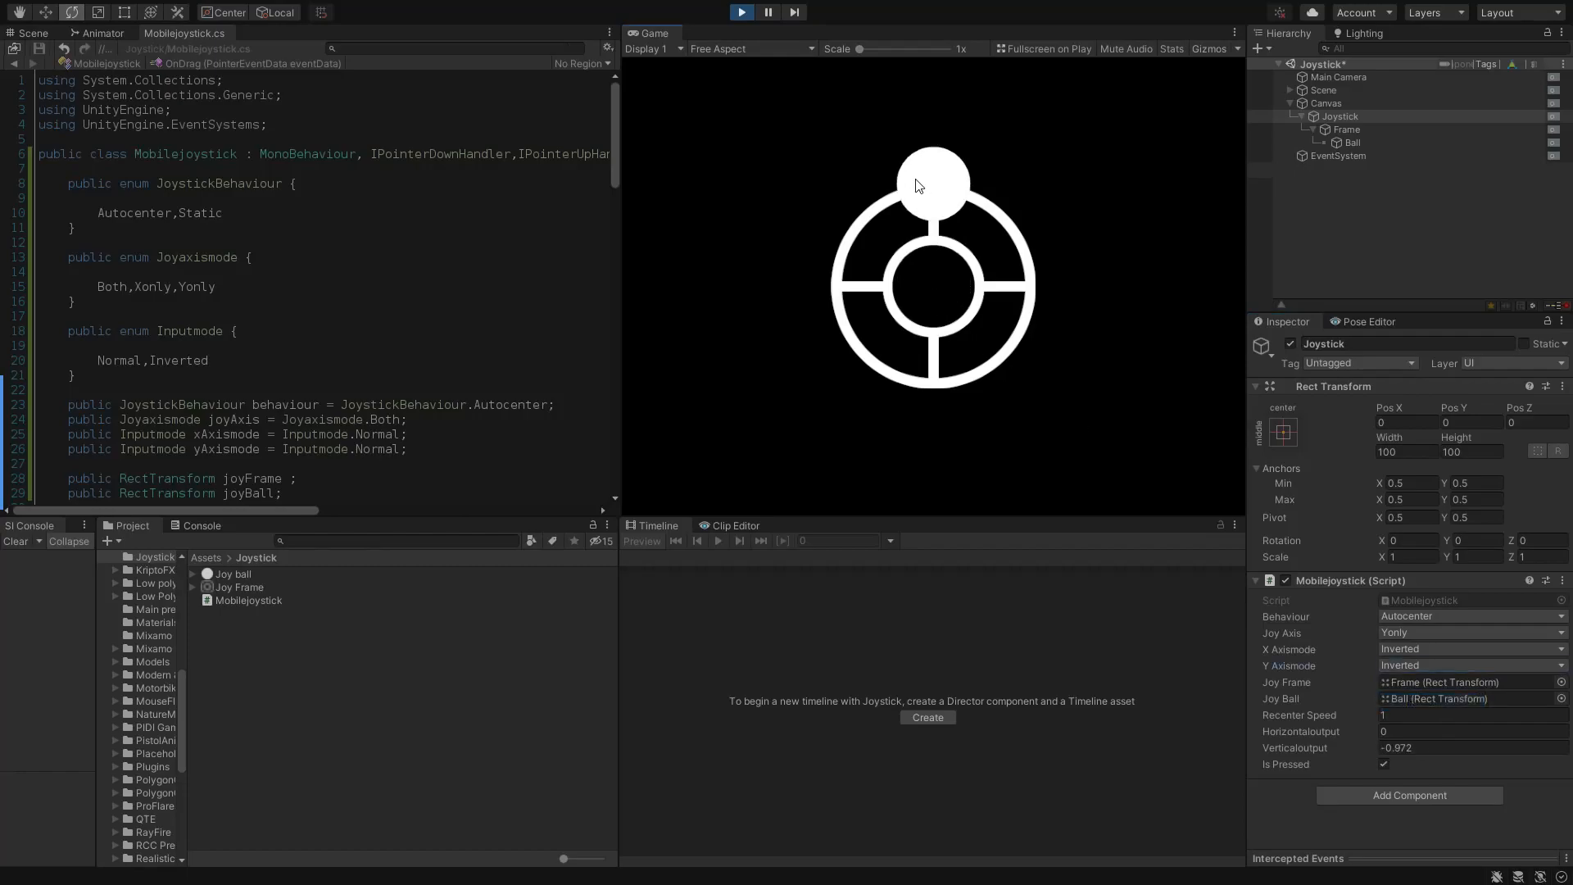
left_click(1470, 648)
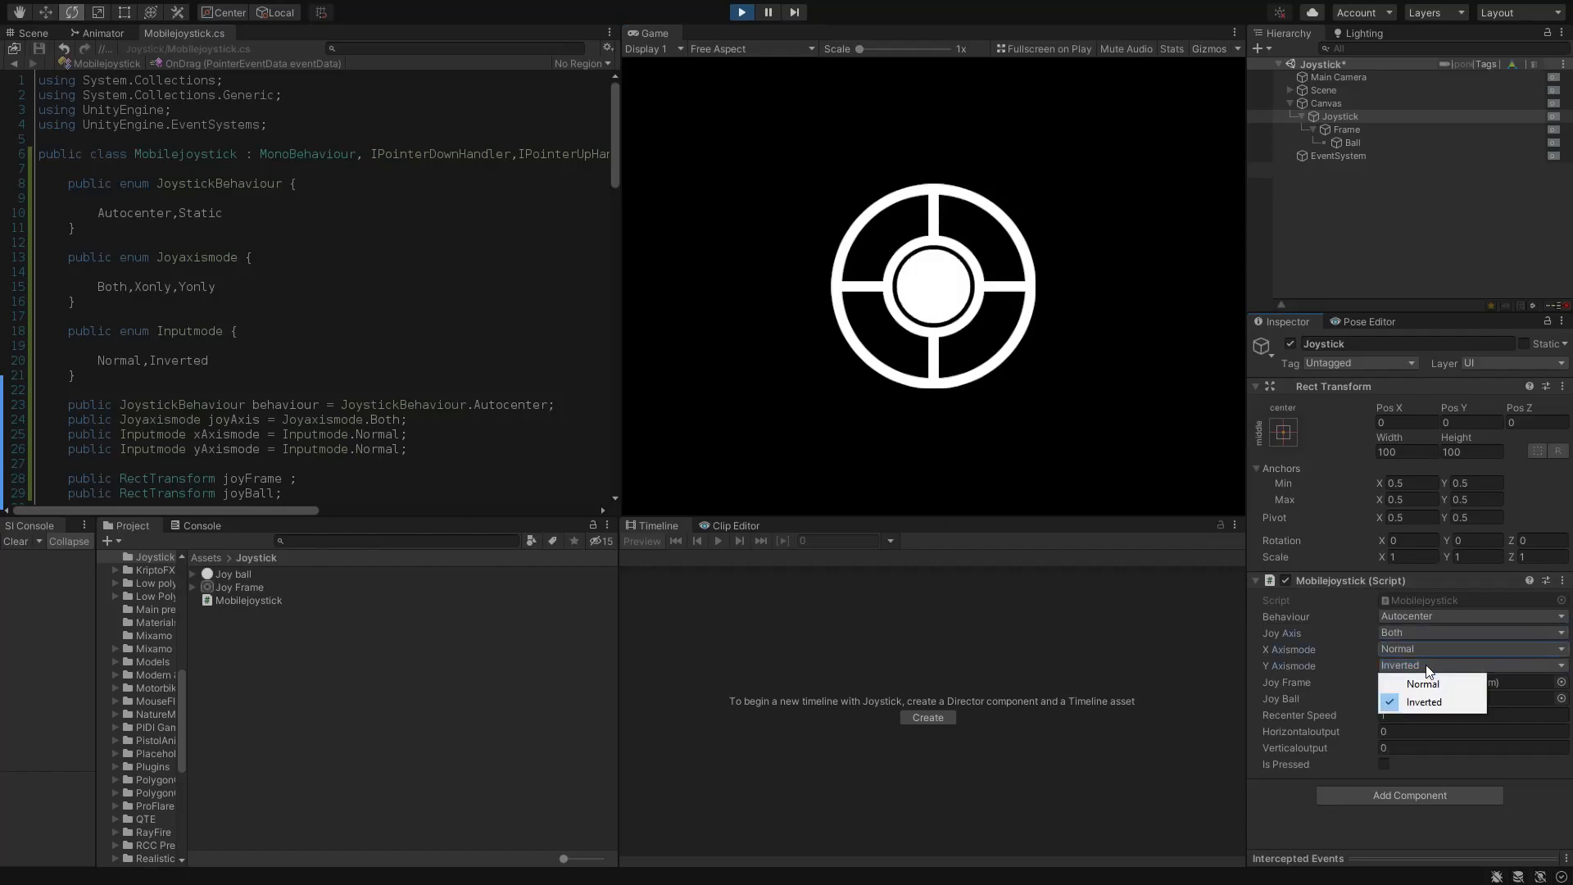
left_click(1424, 684)
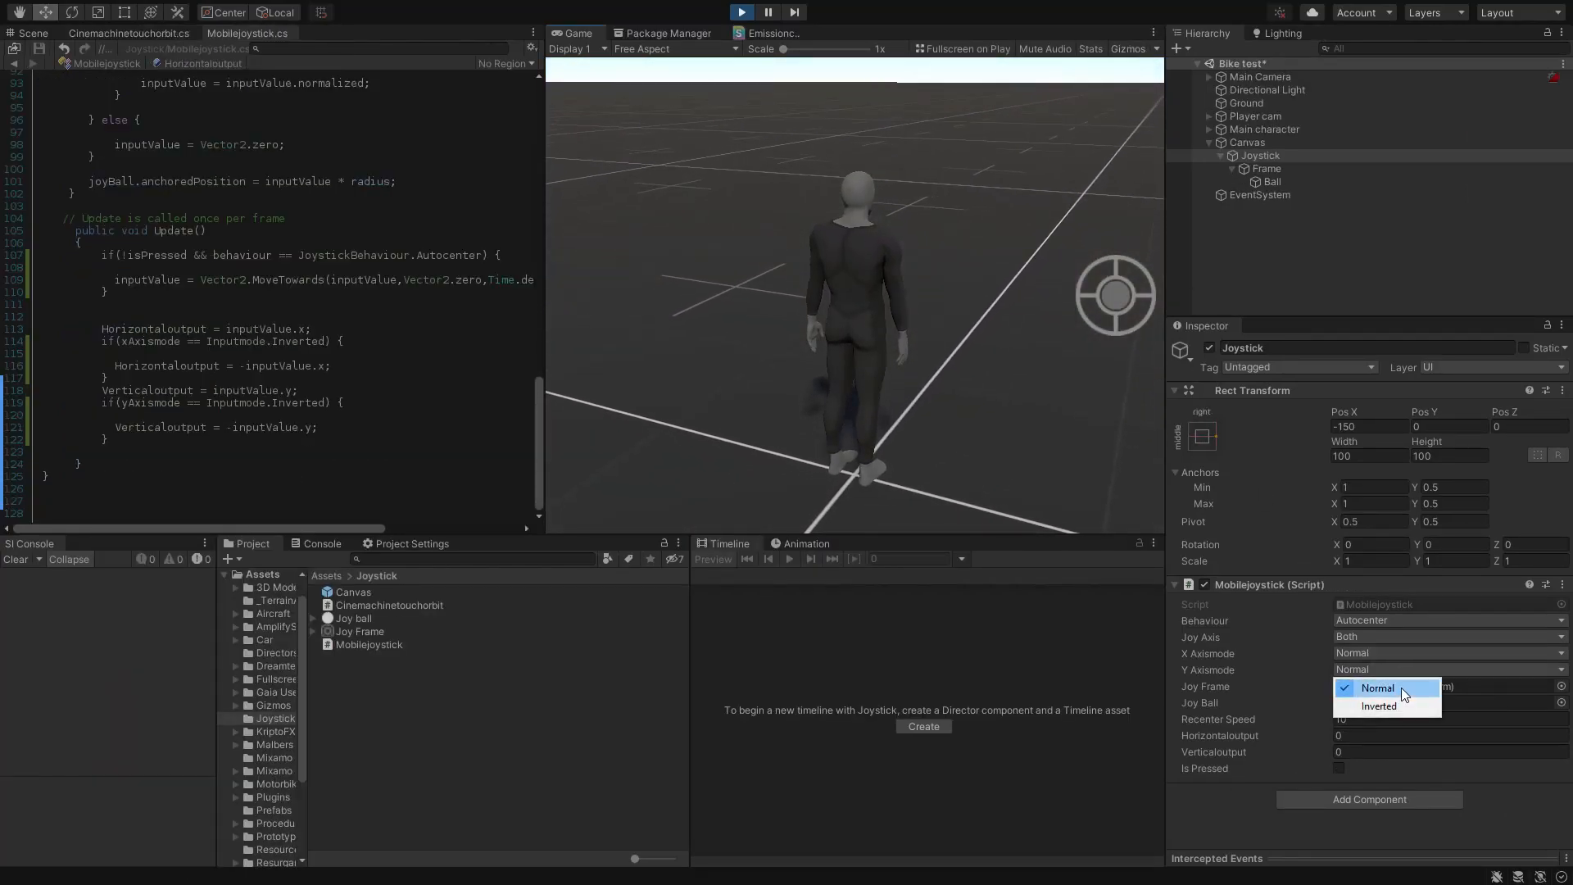
- Set the character scene joystick's Y Axismode to Inverted and Behaviour to Static
left_click(1378, 706)
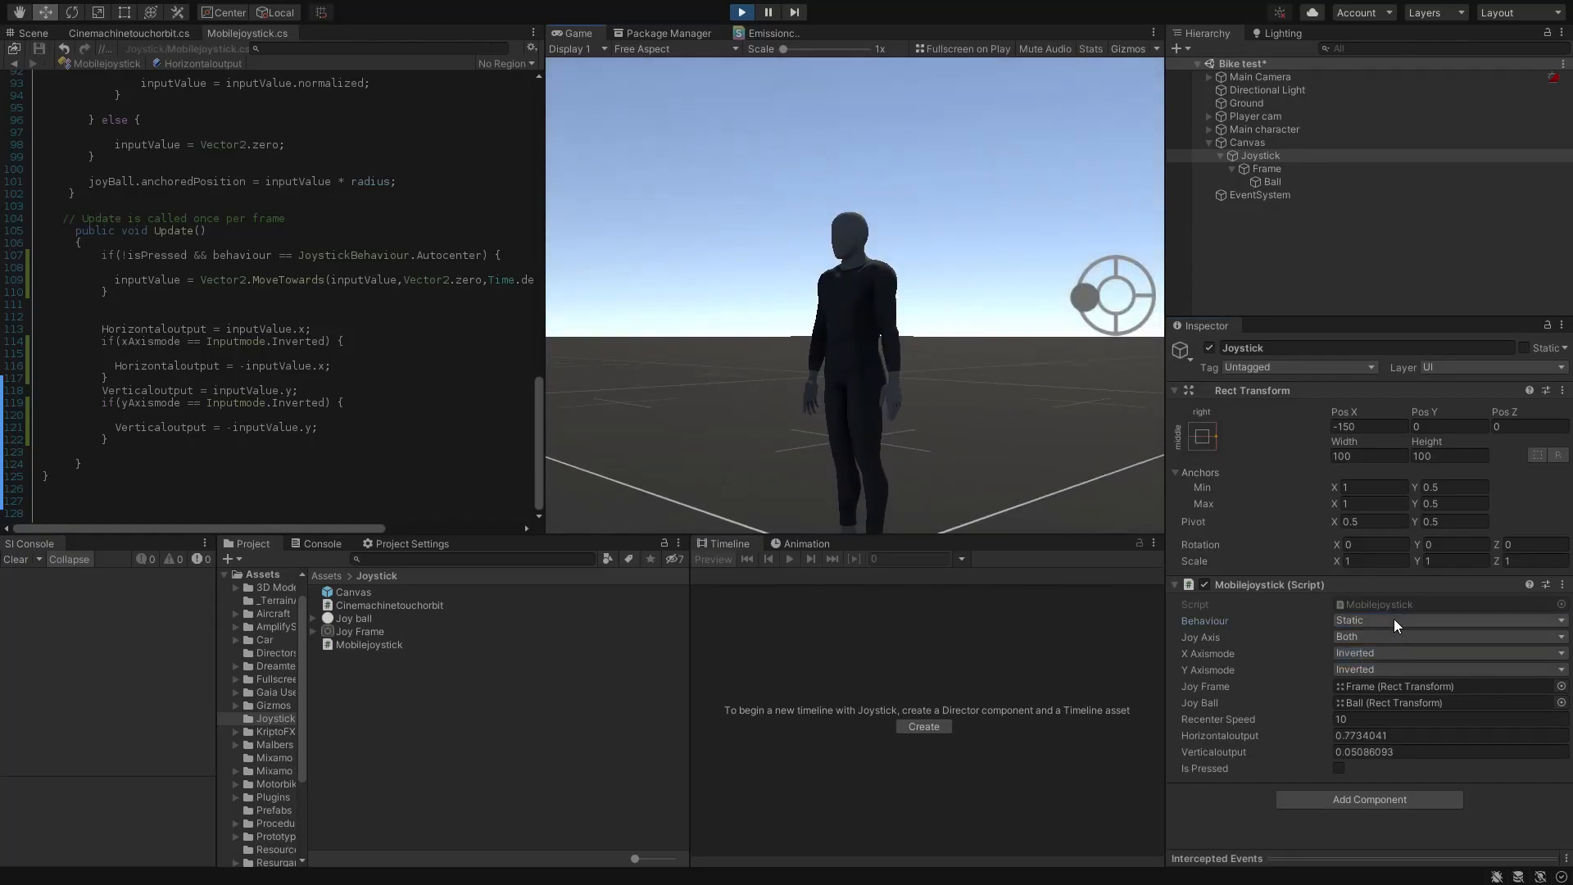
left_click(128, 33)
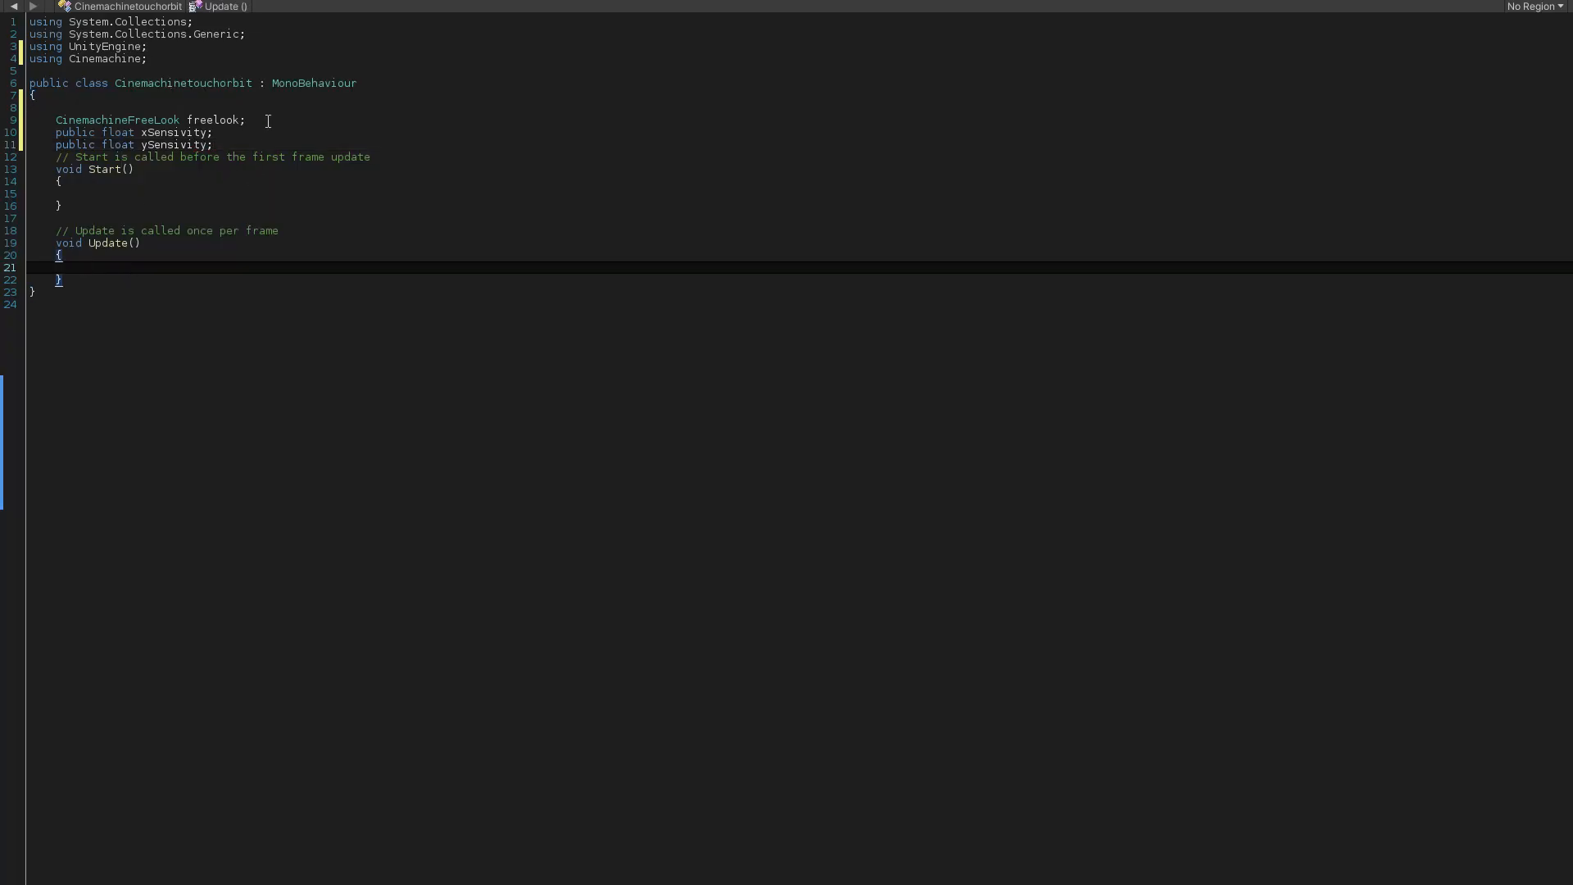
- Declare 'public Mobilejoystick joystickHandler' and feed its output into the FreeLook camera's m_XAxis input value
type("public Mobilejoystick joystickHandler;")
type("freelook.mxa")
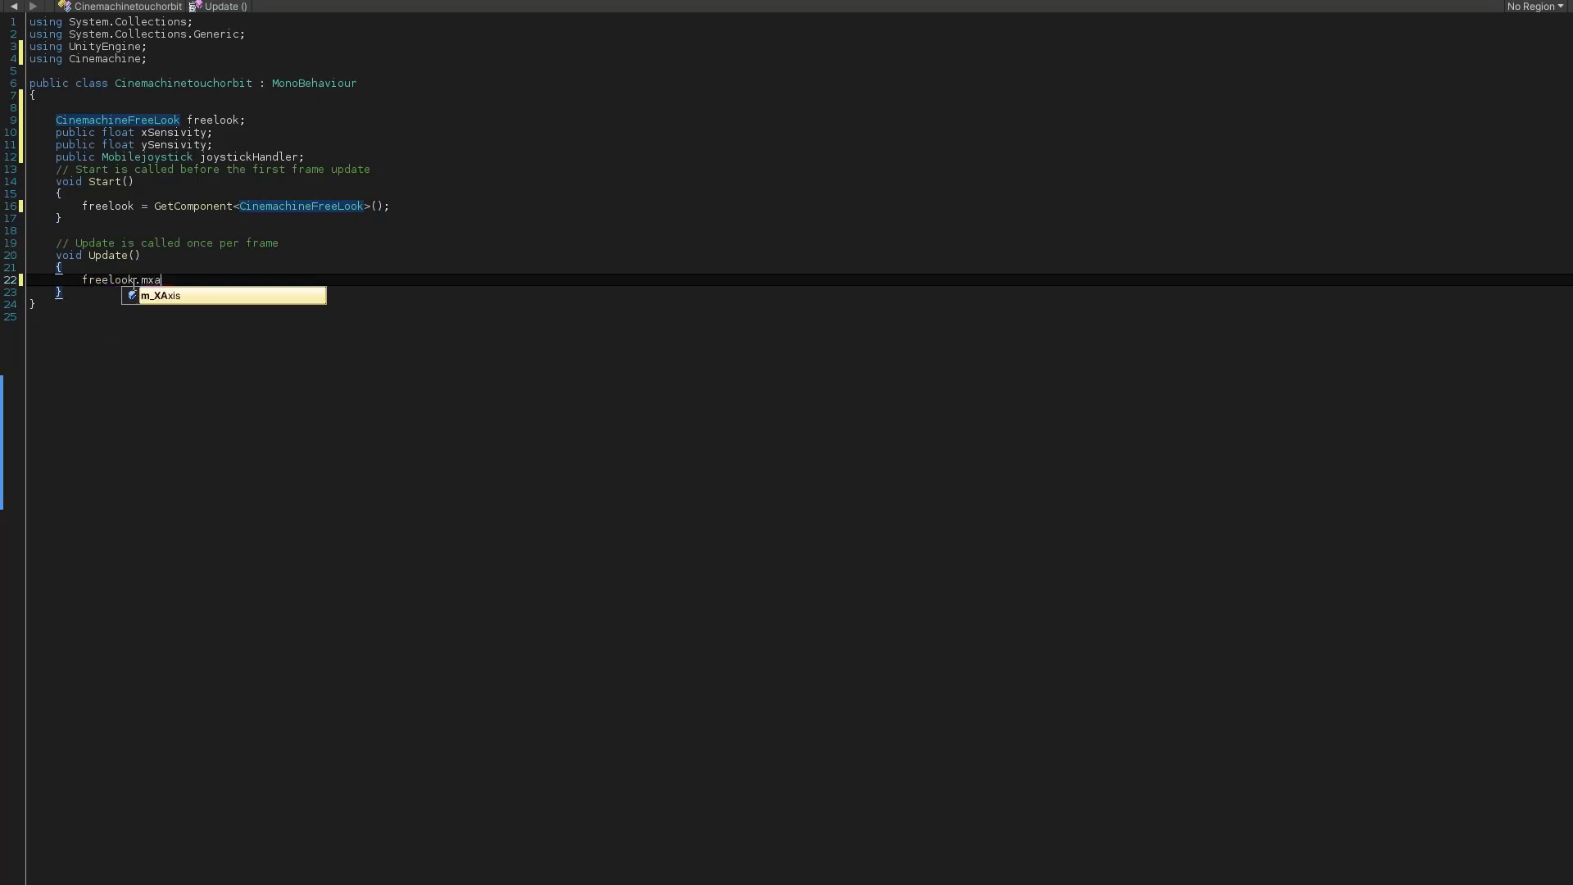
type("_XAxis.minput")
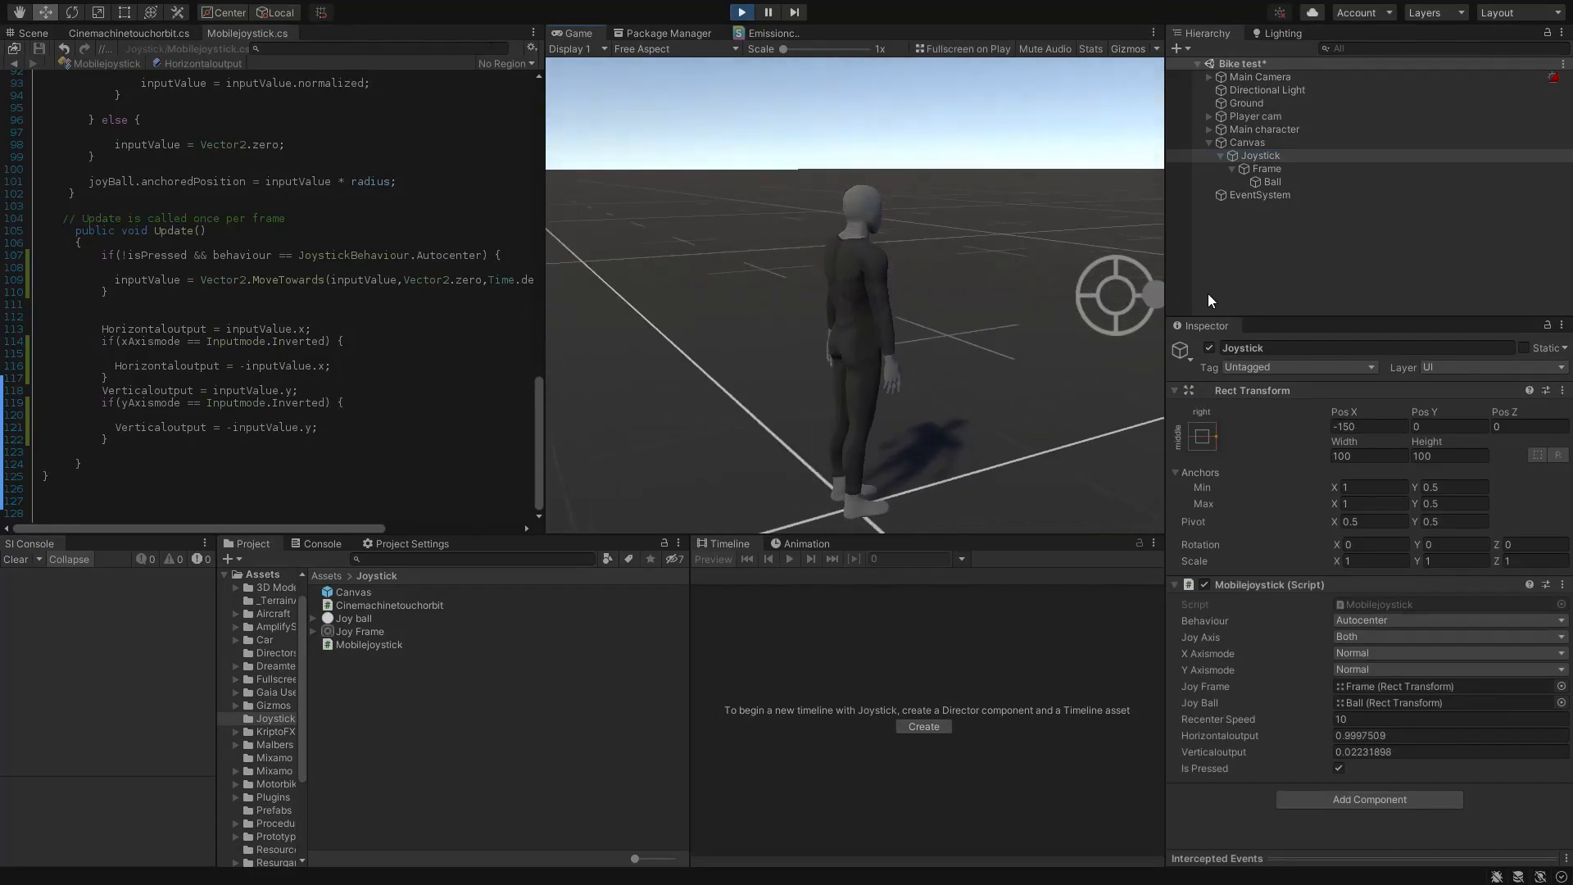
- Enter Play mode and steer the joystick, watching Horizontaloutput and Verticaloutput update in the Inspector
left_click(740, 11)
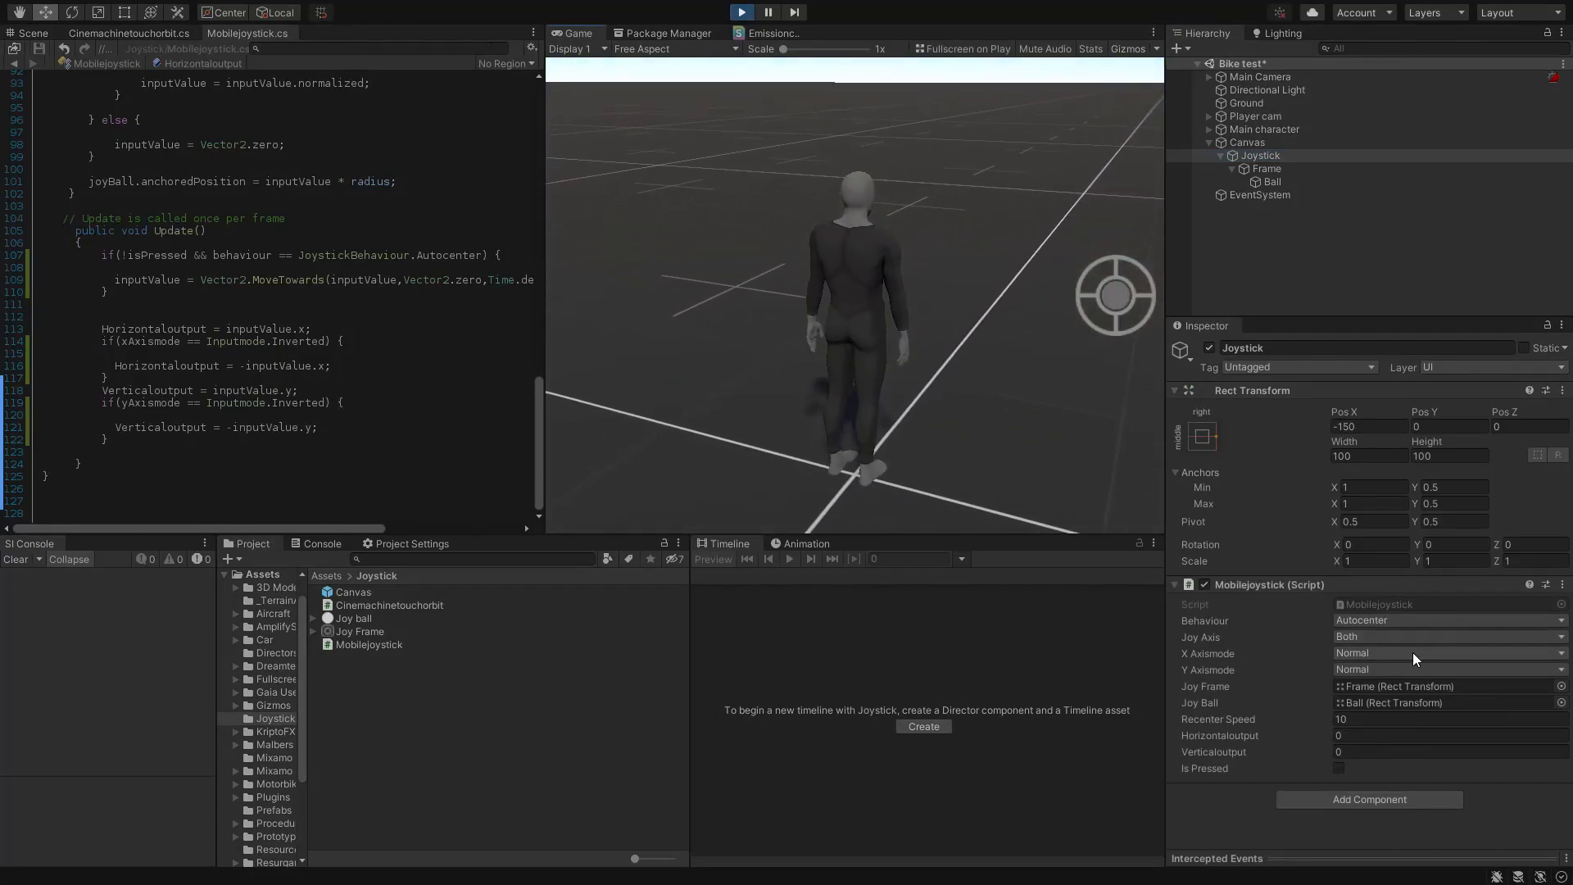